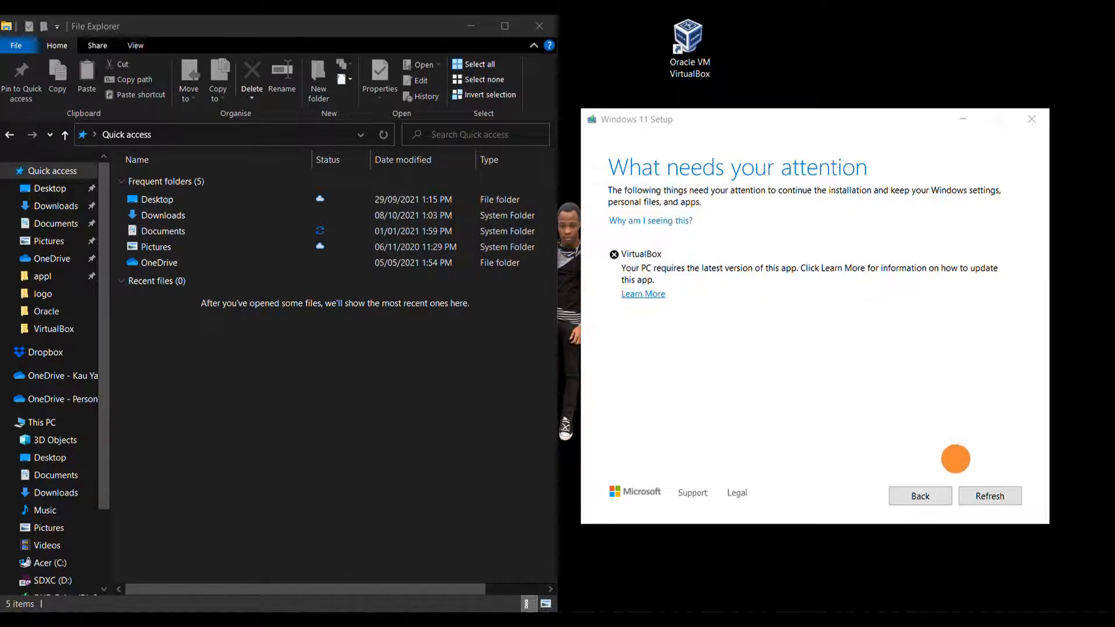
mouse_move(754, 309)
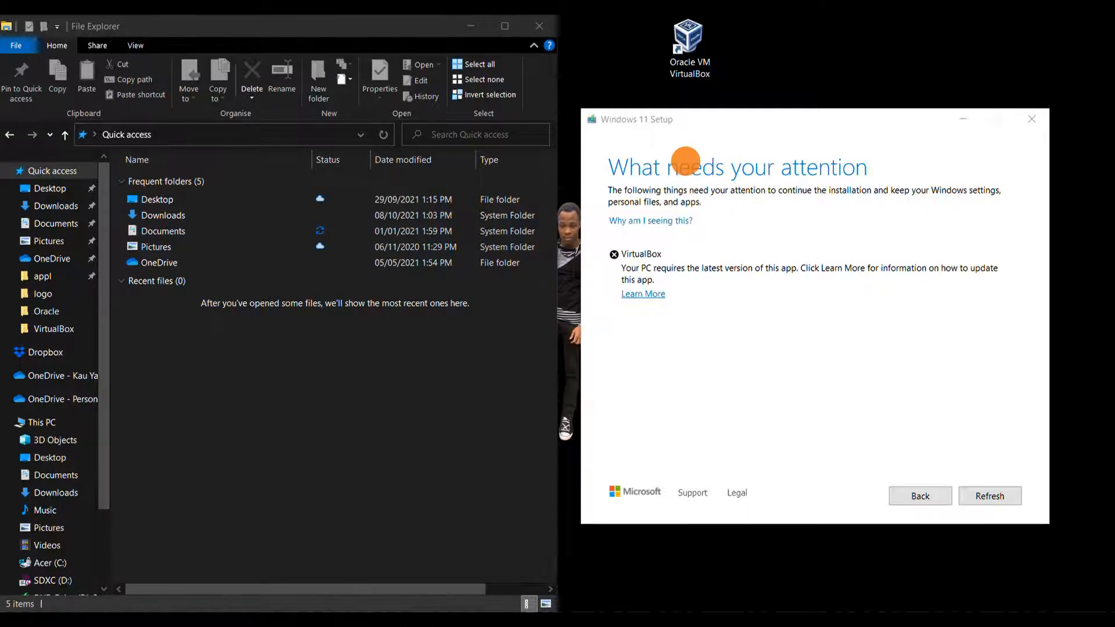
mouse_move(776, 75)
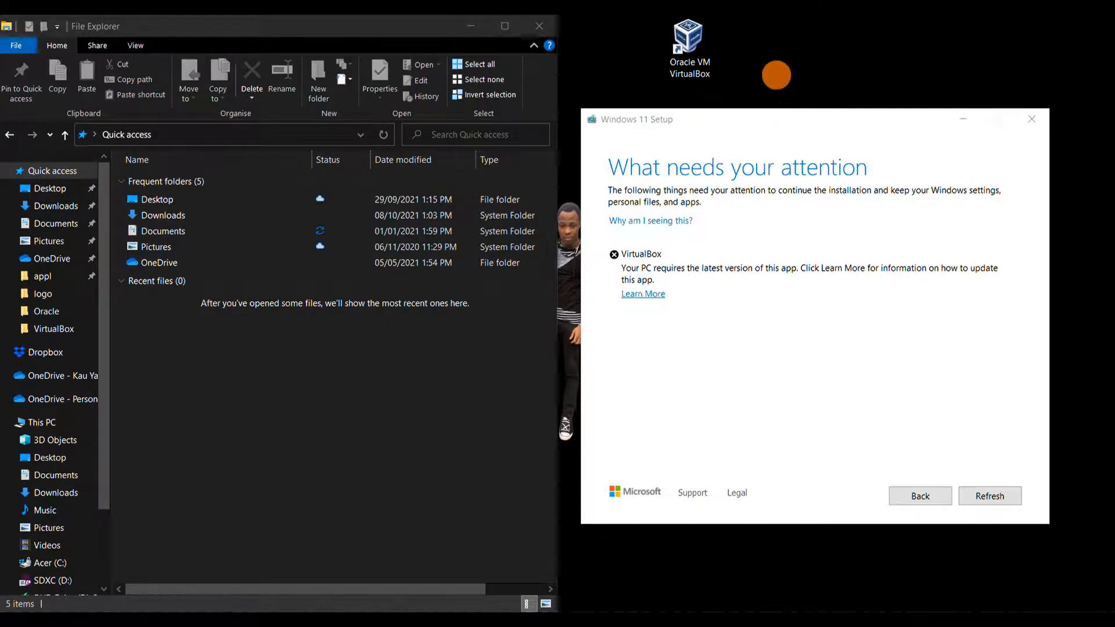
mouse_move(871, 210)
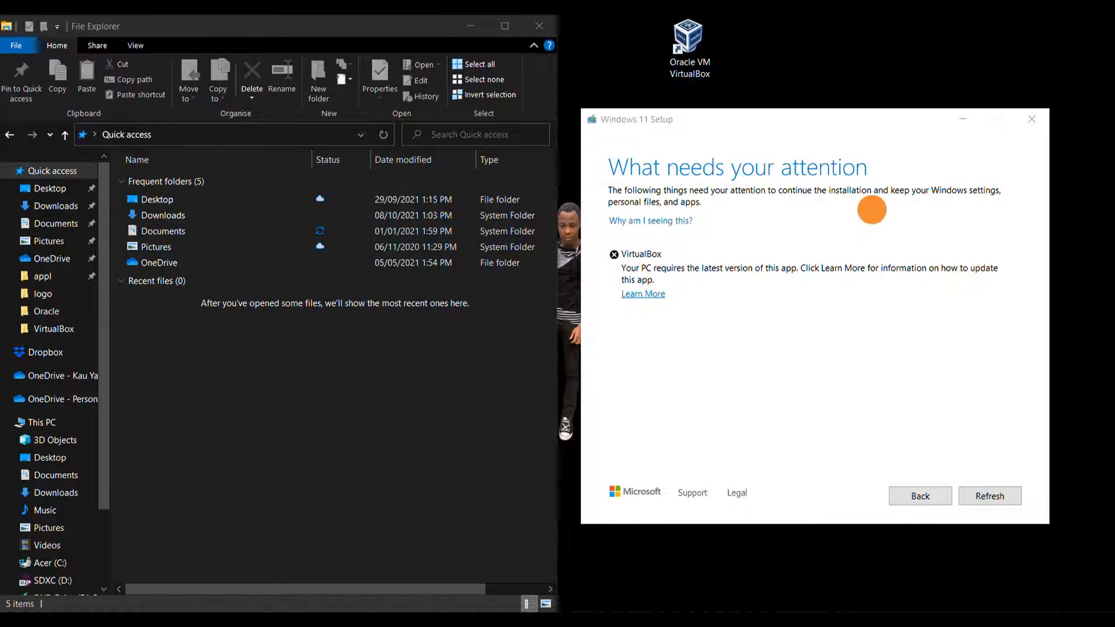
mouse_move(783, 78)
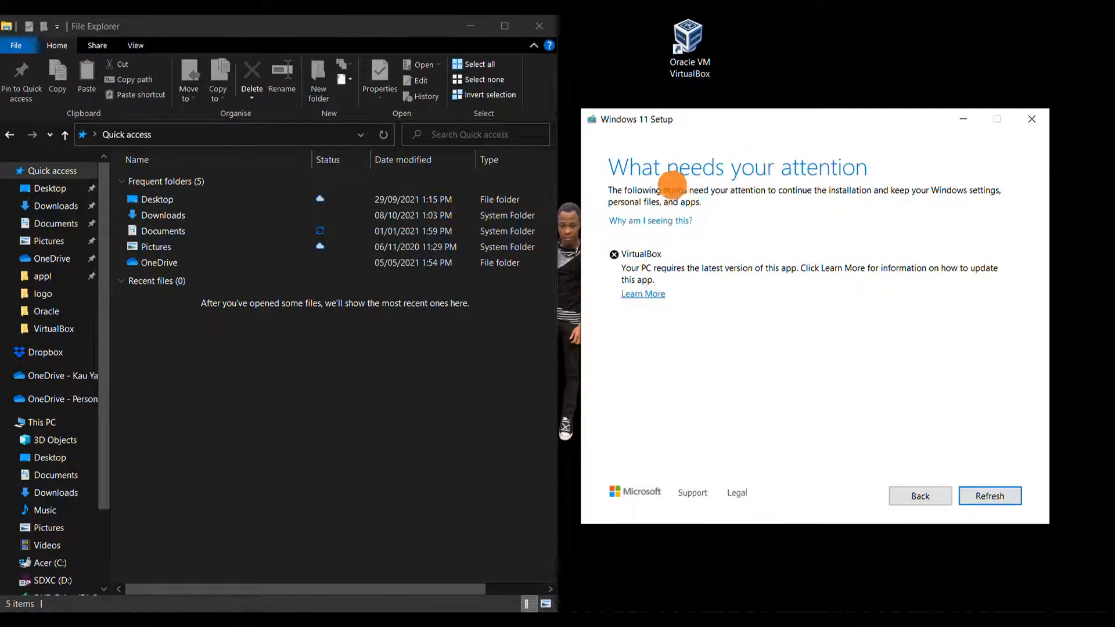
mouse_move(632, 207)
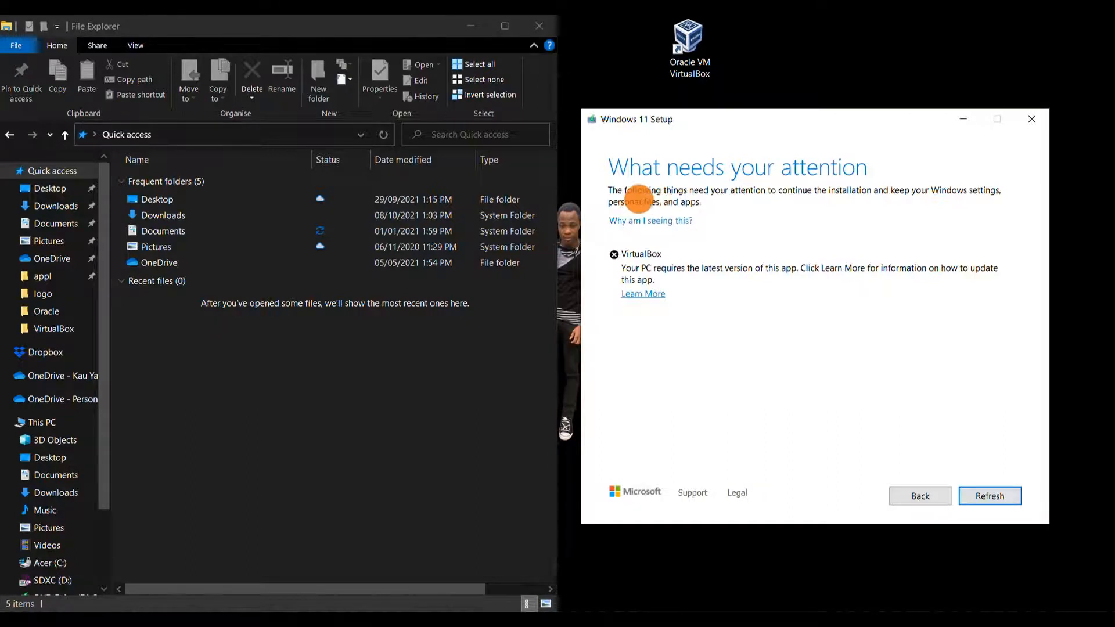
mouse_move(773, 197)
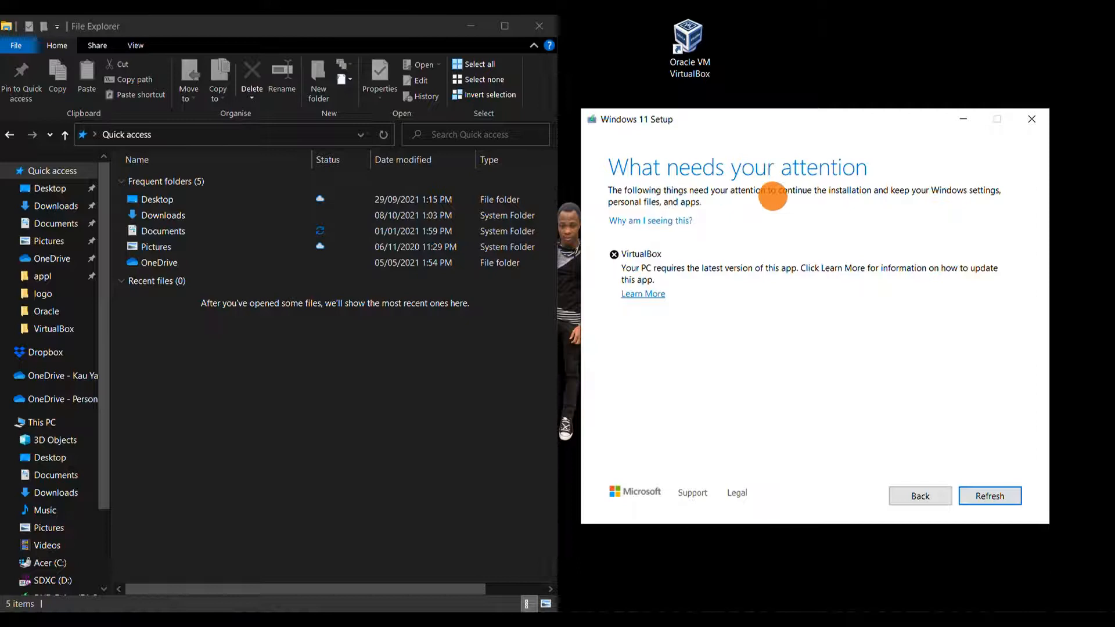
mouse_move(893, 201)
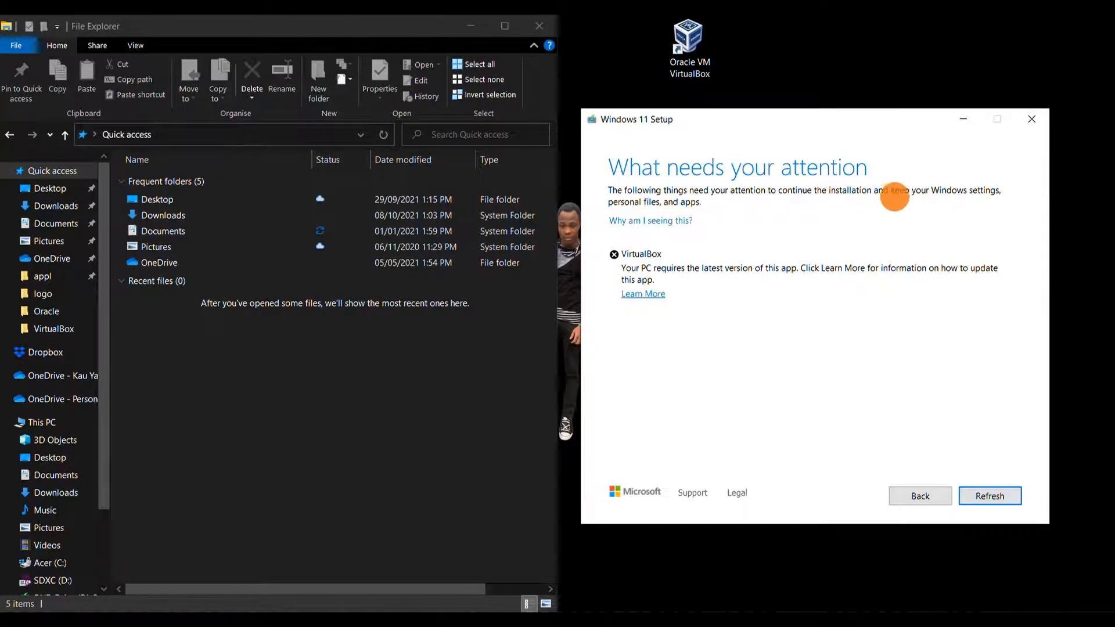
mouse_move(974, 192)
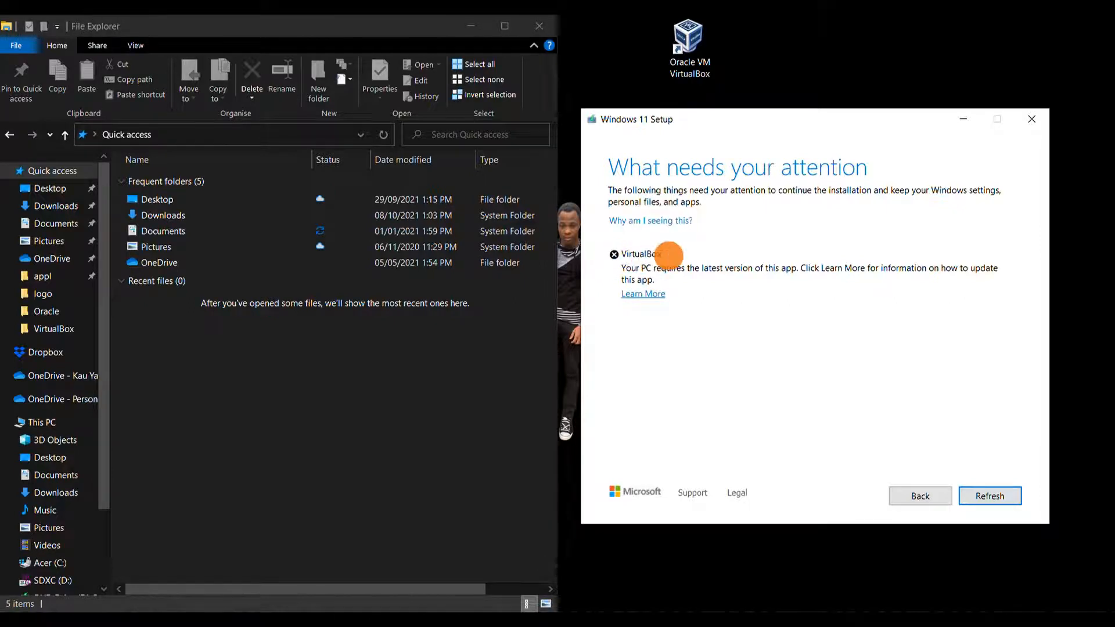
mouse_move(644, 269)
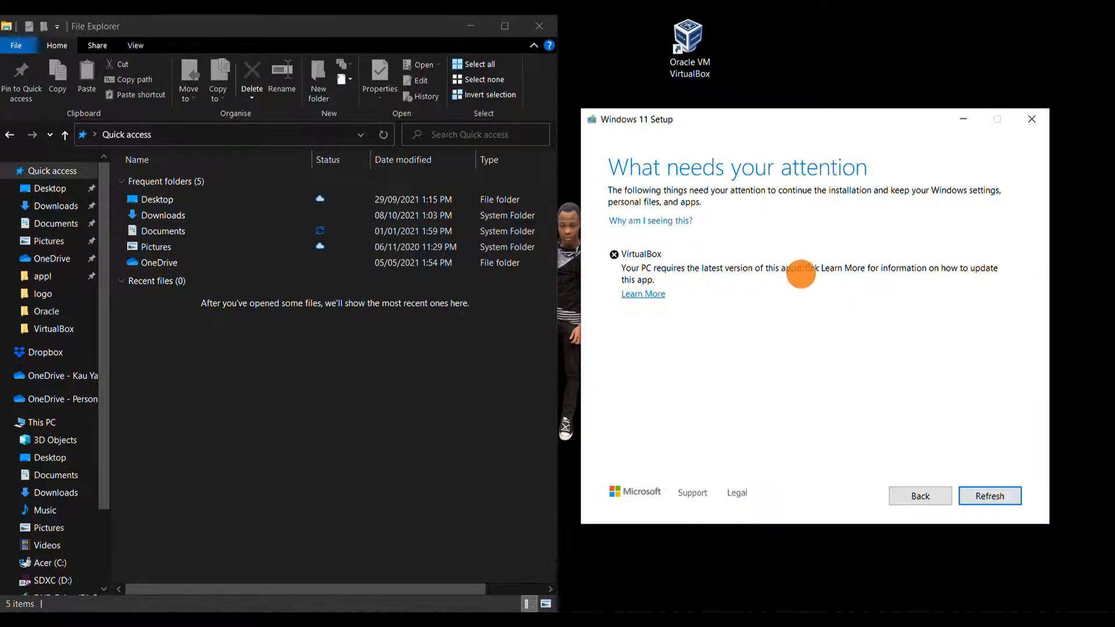
mouse_move(856, 277)
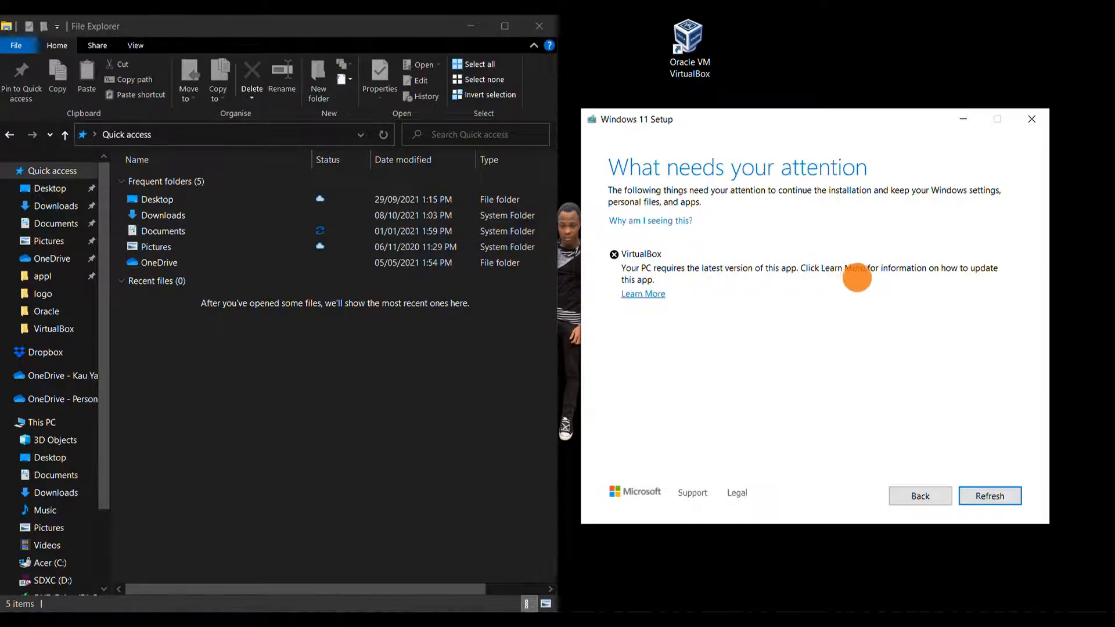
mouse_move(962, 273)
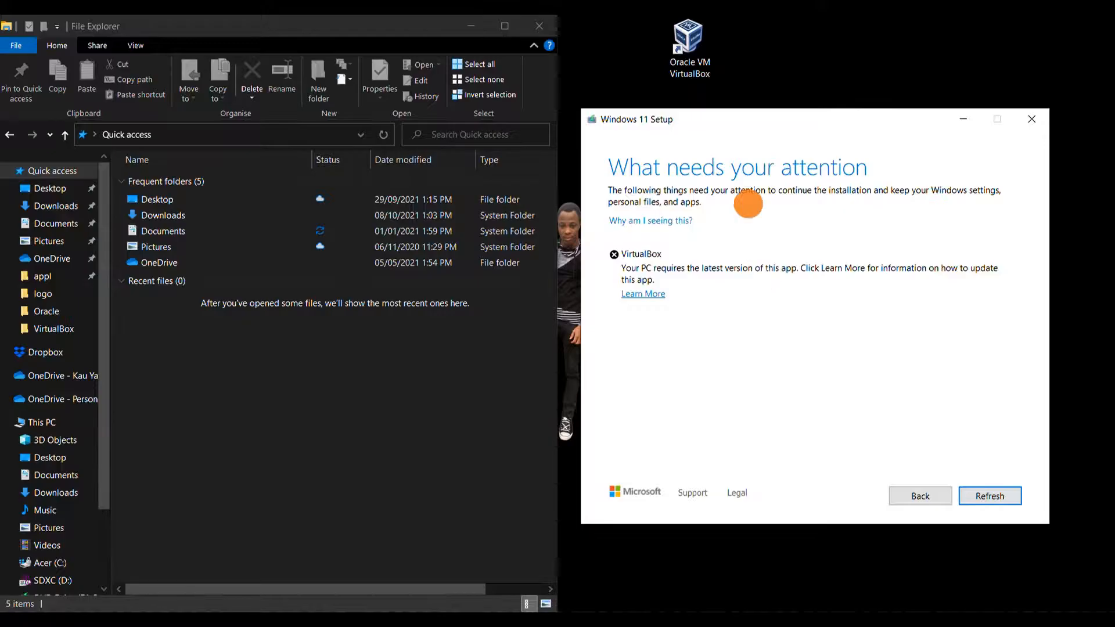
mouse_move(785, 363)
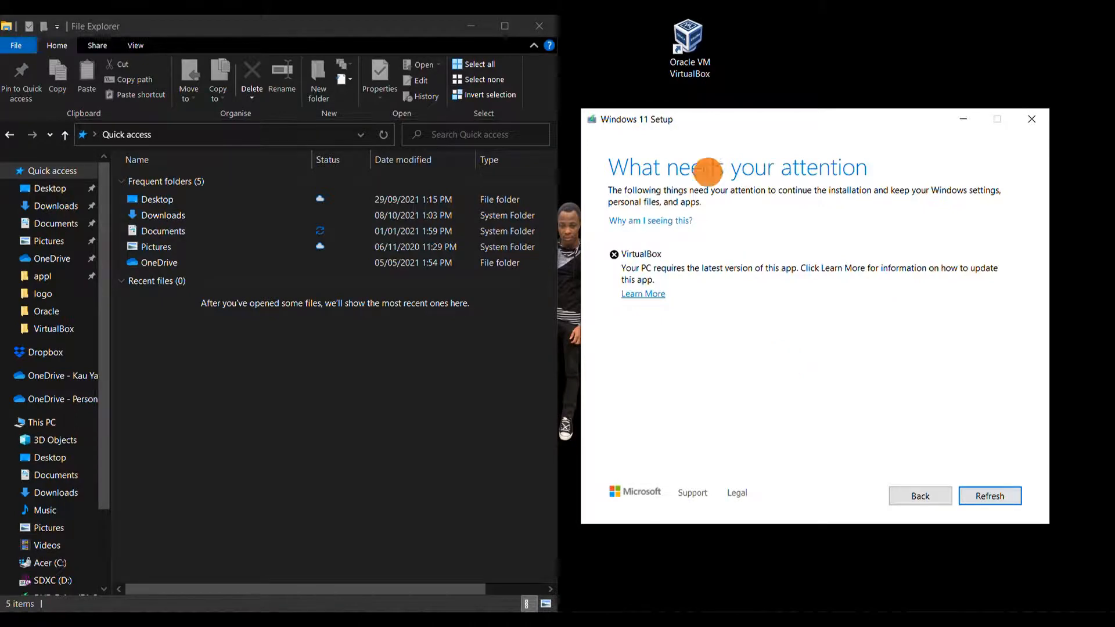
mouse_move(697, 139)
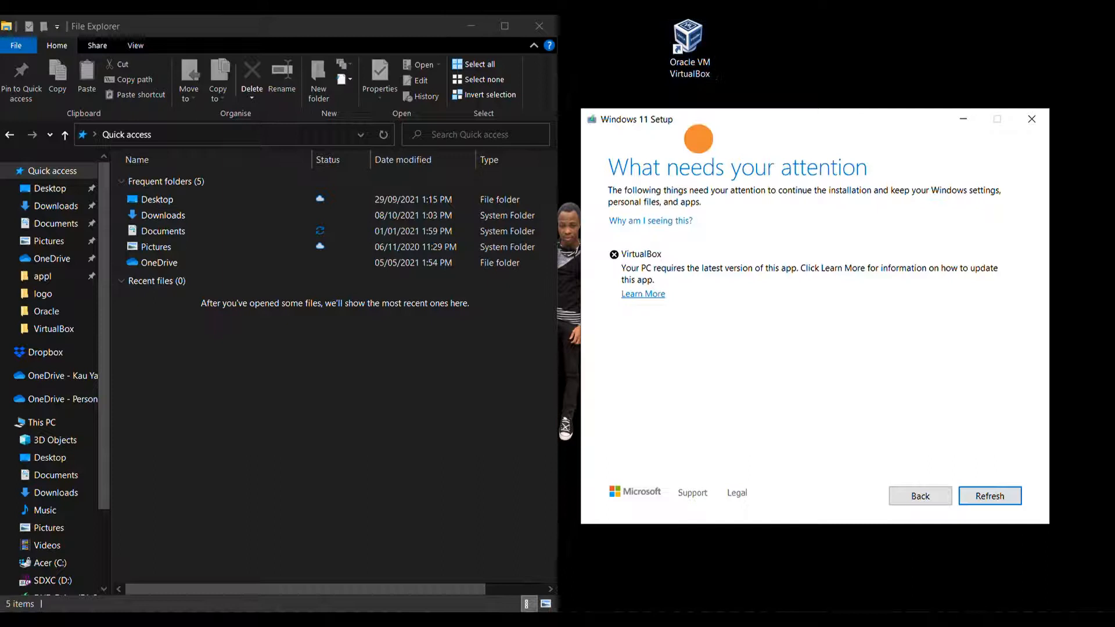
mouse_move(736, 283)
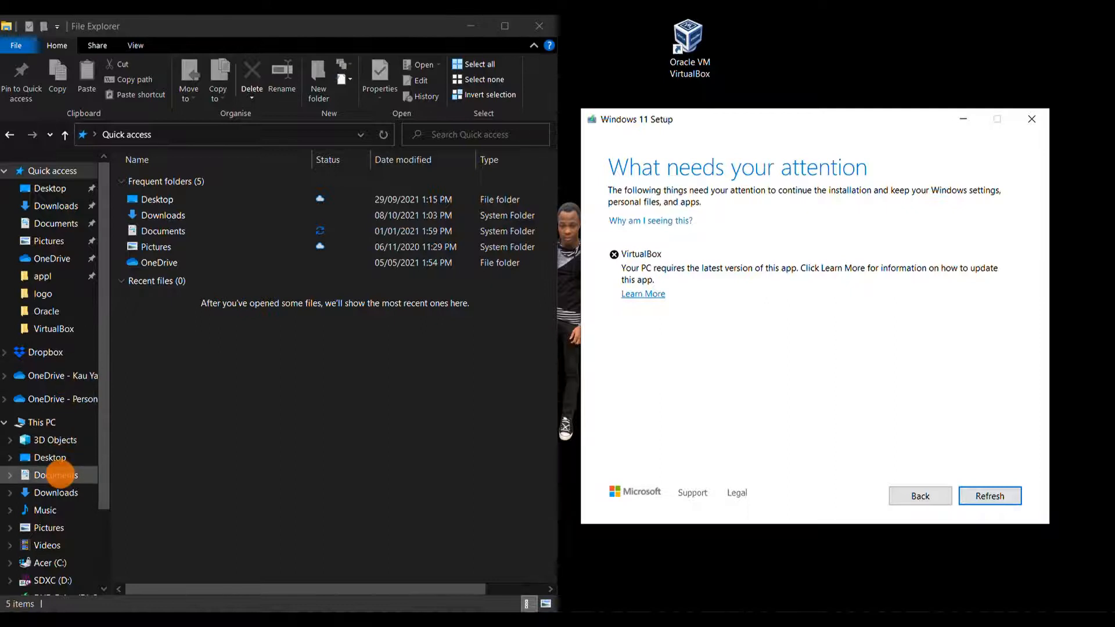
mouse_move(35, 421)
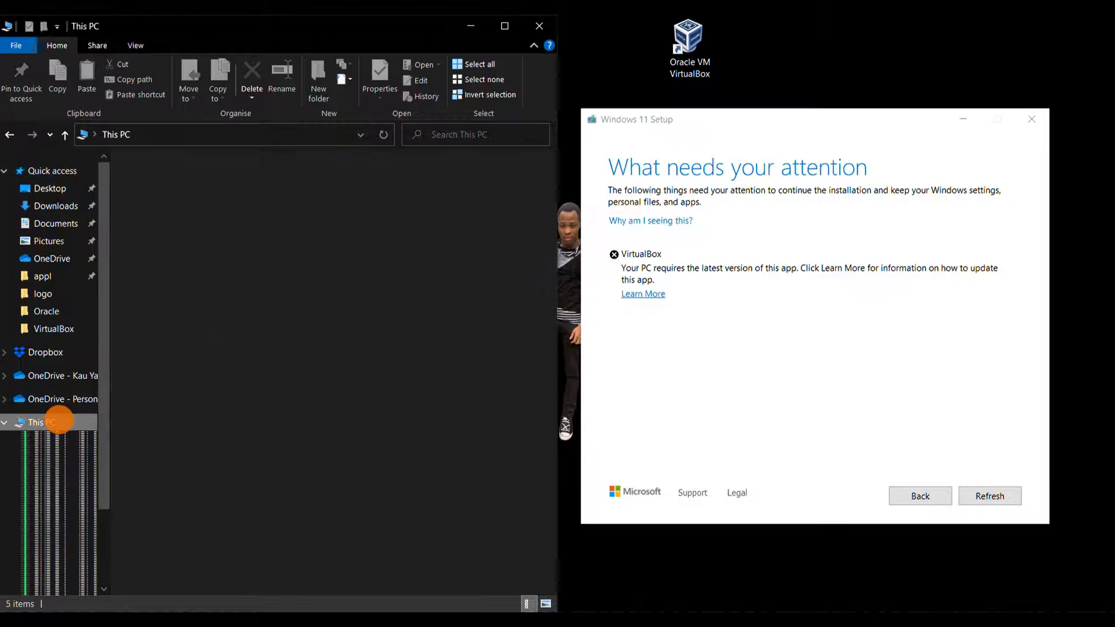
Go to This PC and open the Acer (C:) drive.
click(39, 422)
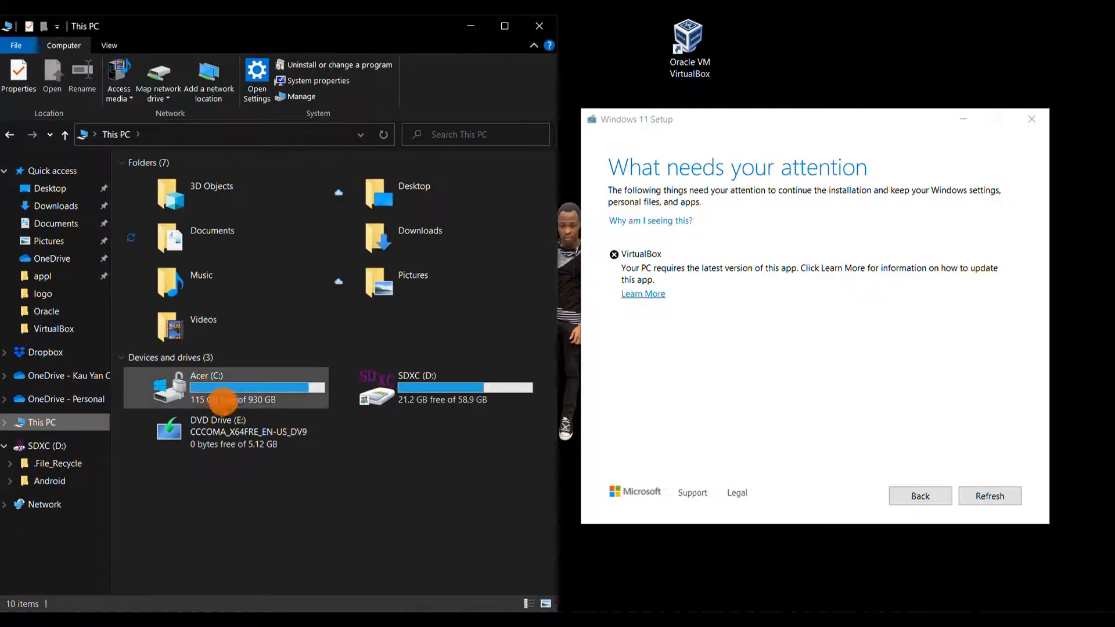
mouse_move(235, 391)
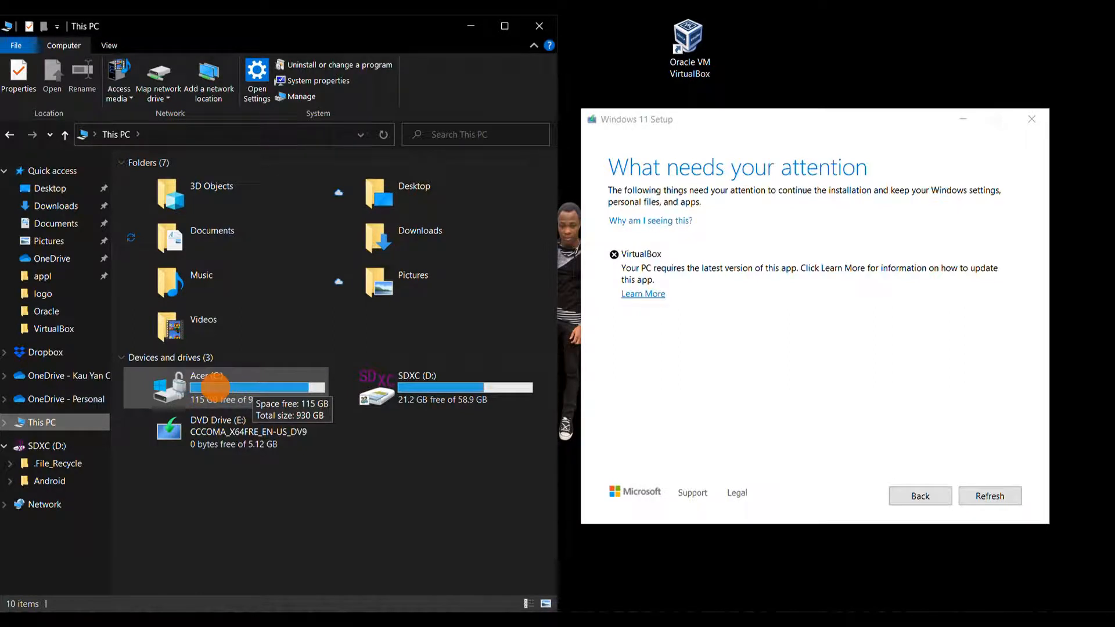
double_click(206, 387)
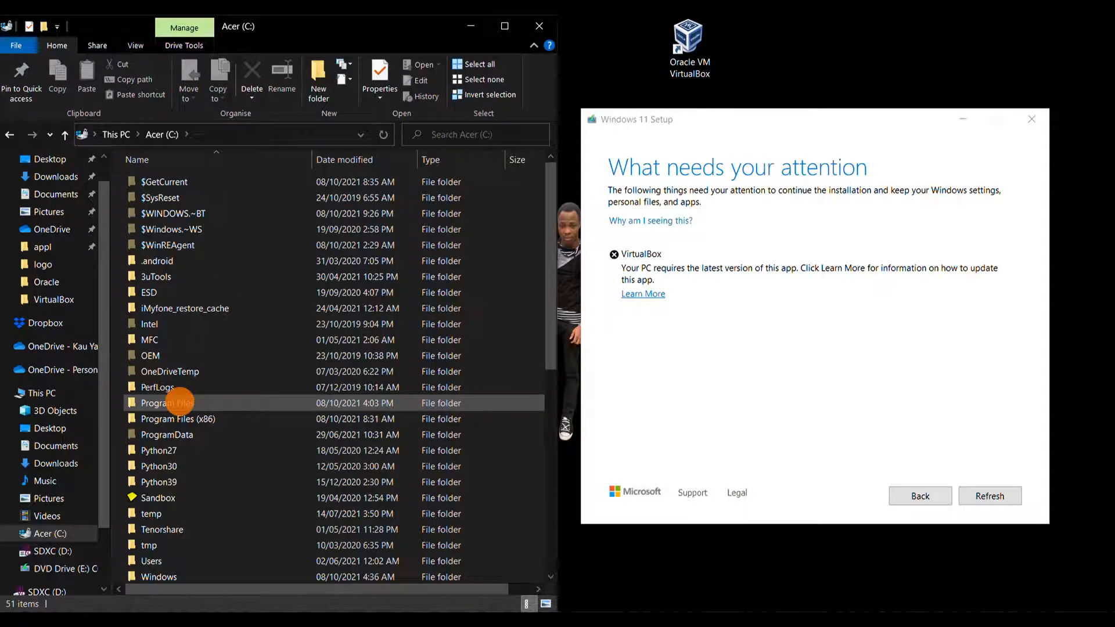
Drill into Program Files, then open the Oracle folder holding VirtualBox.
double_click(169, 403)
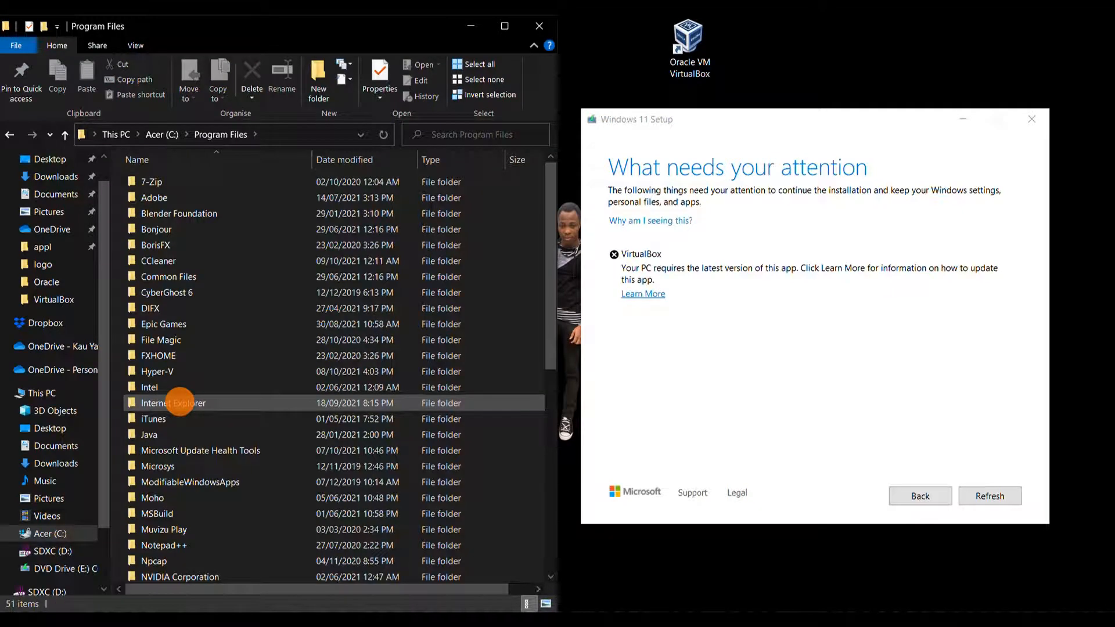
scroll(down, 3)
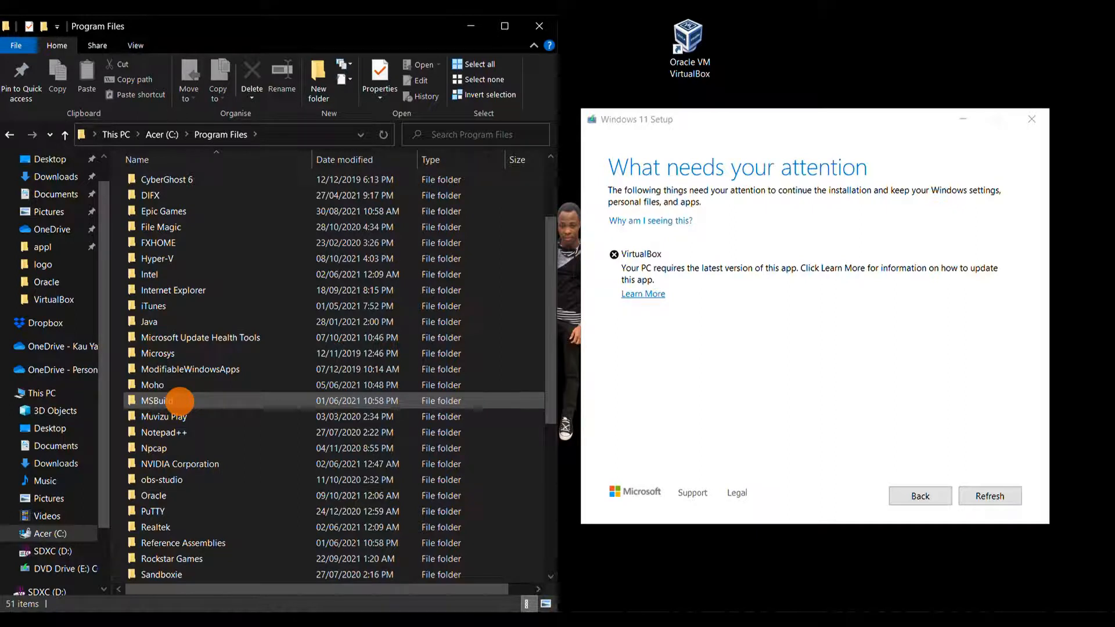
mouse_move(153, 495)
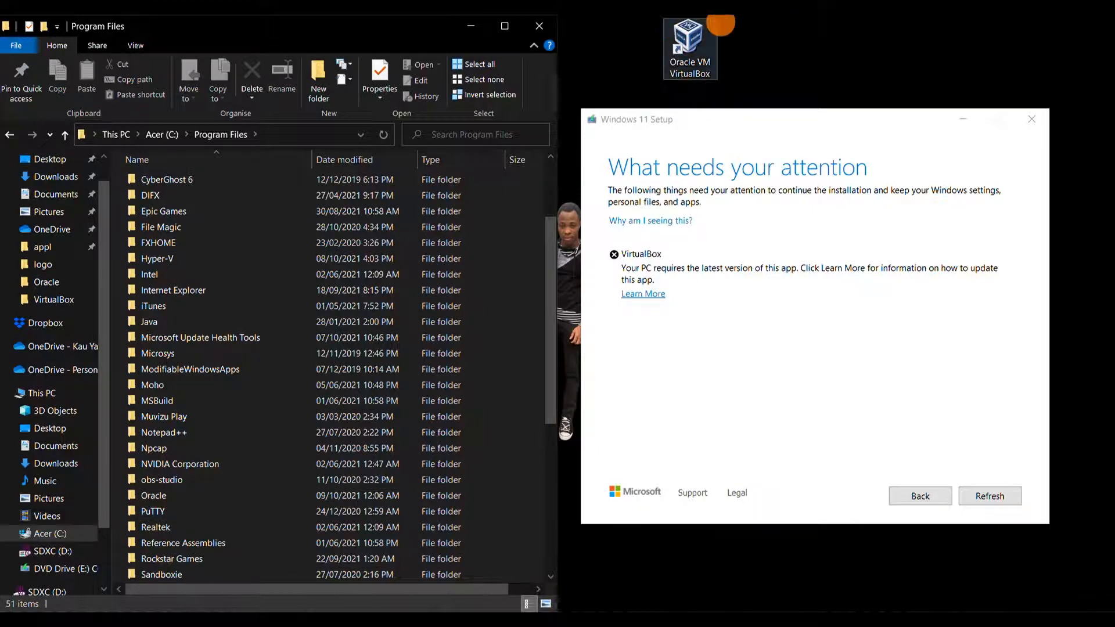
click(152, 496)
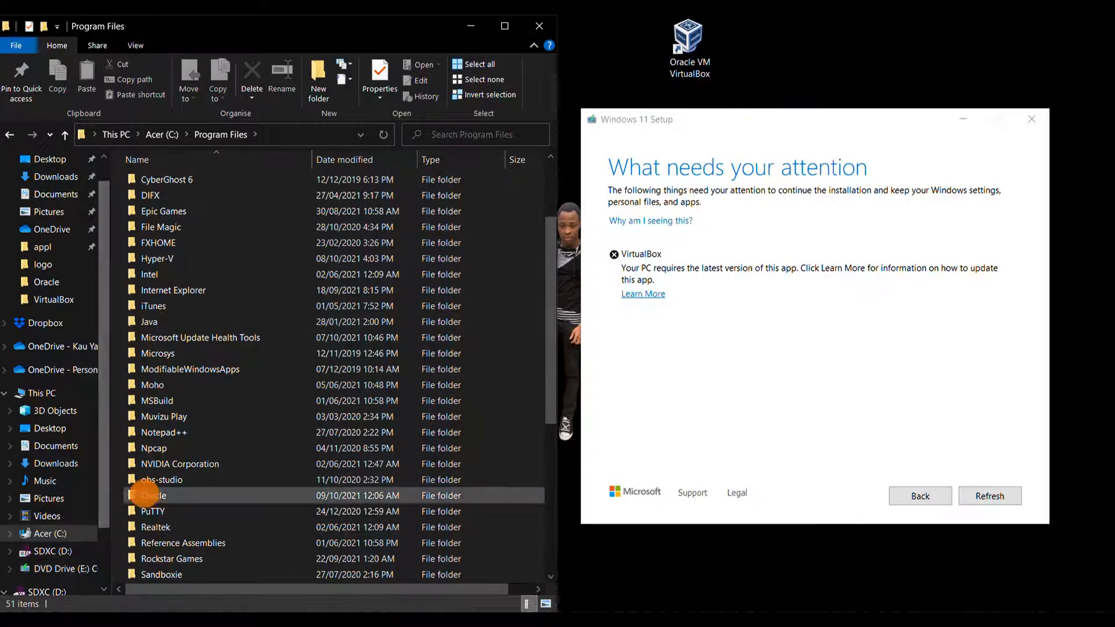
mouse_move(150, 496)
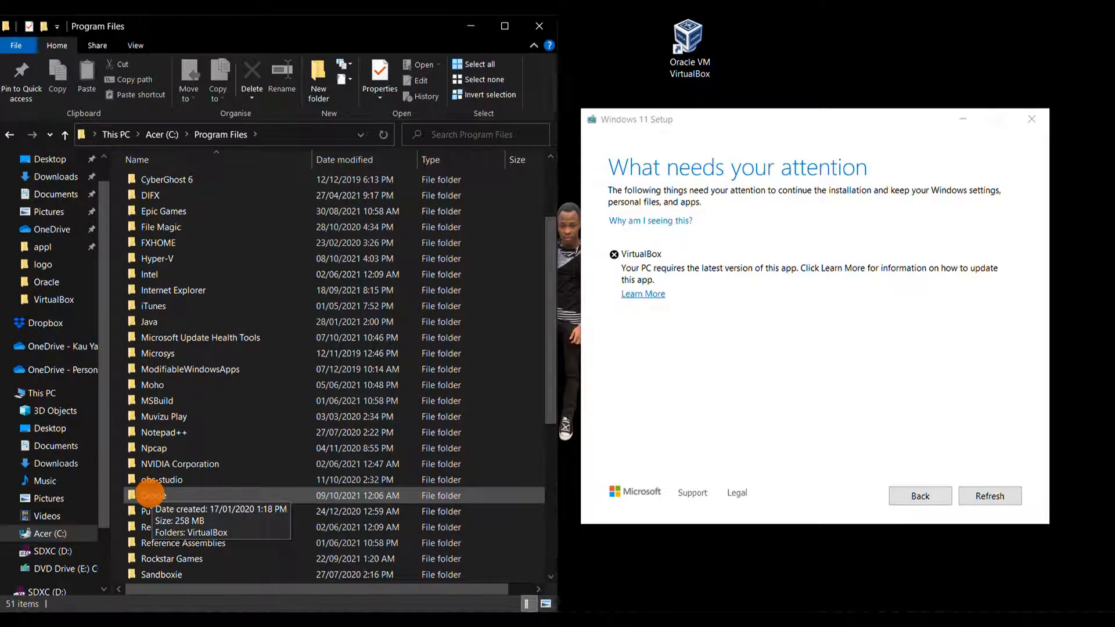
click(153, 496)
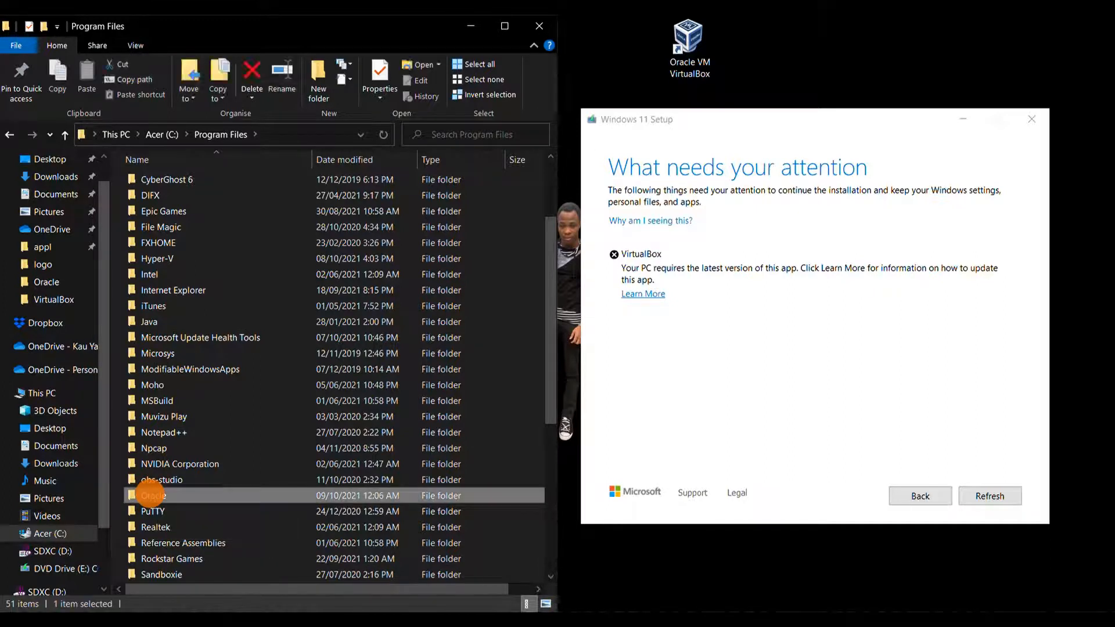
double_click(152, 495)
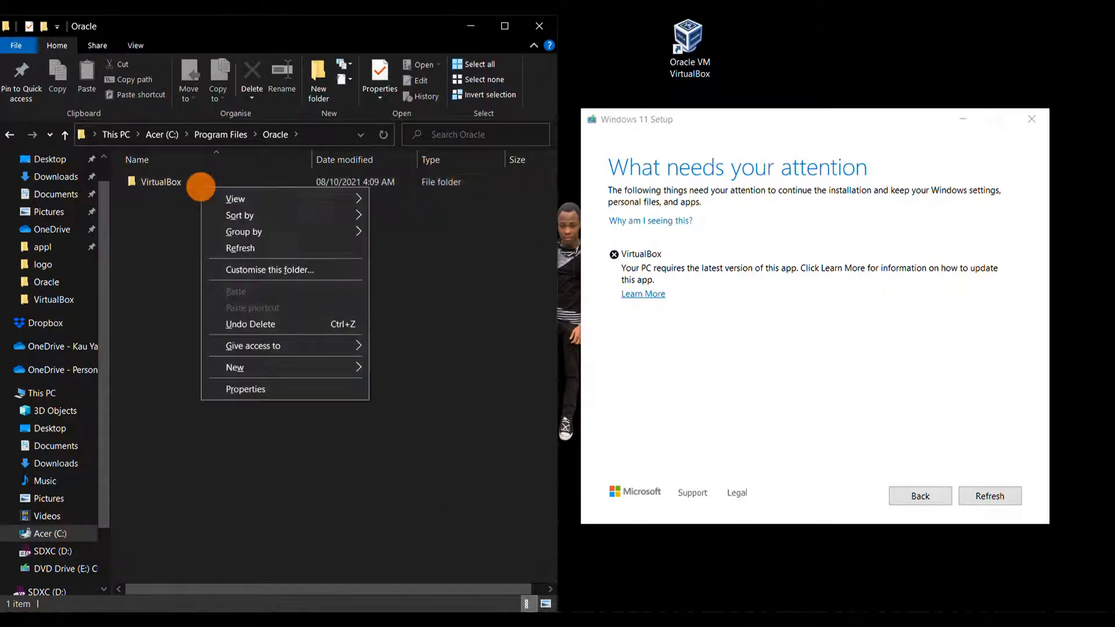
Select the VirtualBox folder inside Oracle and cut it from the context menu.
click(160, 182)
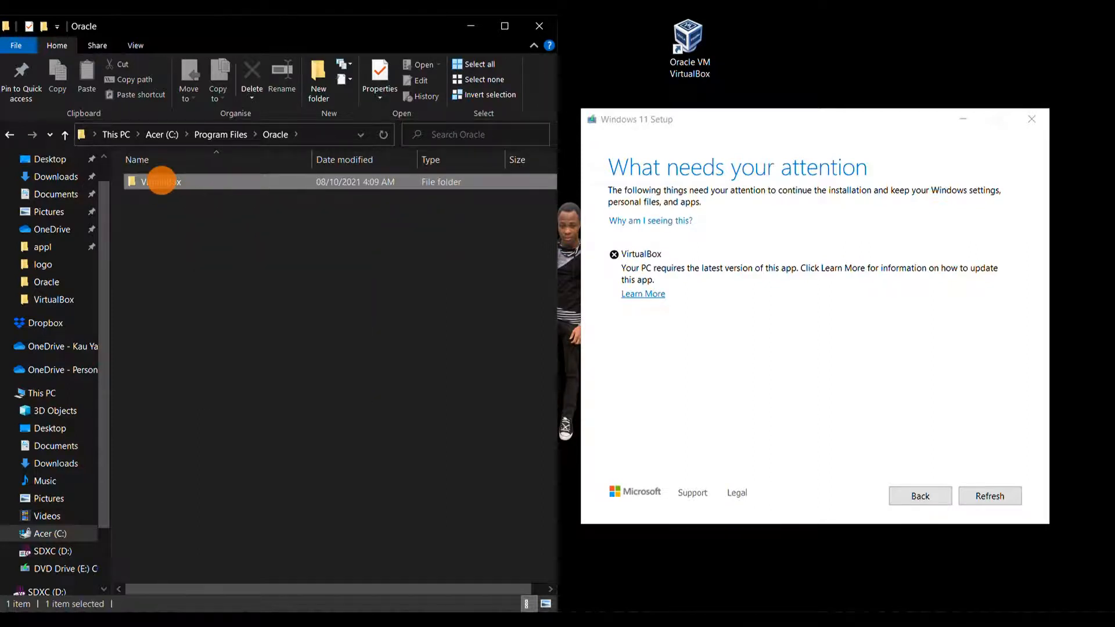
click(281, 74)
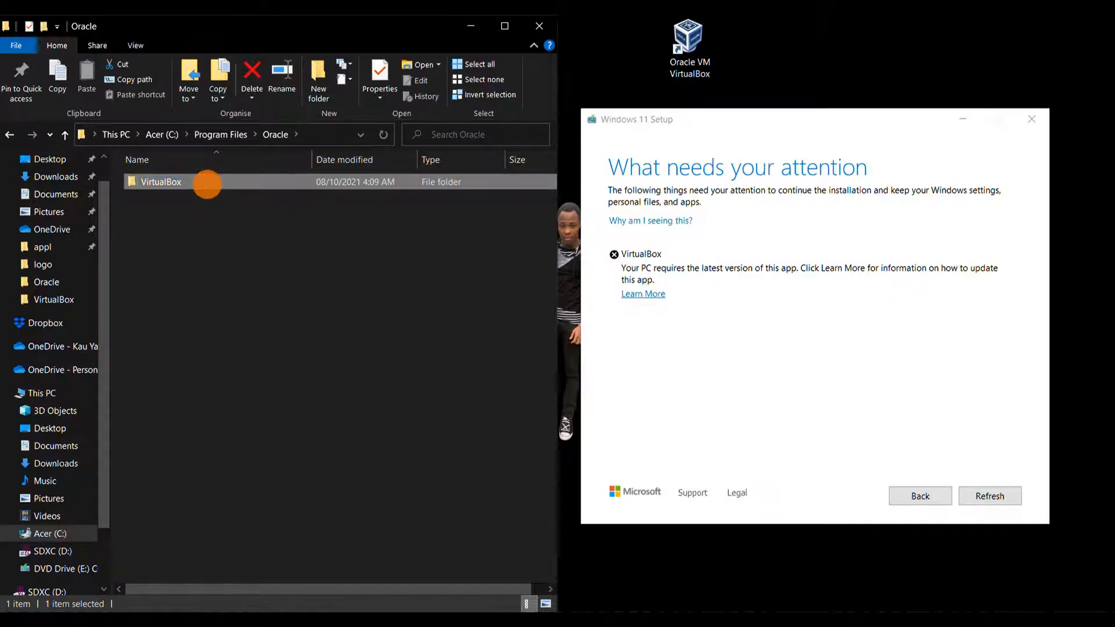
right_click(160, 181)
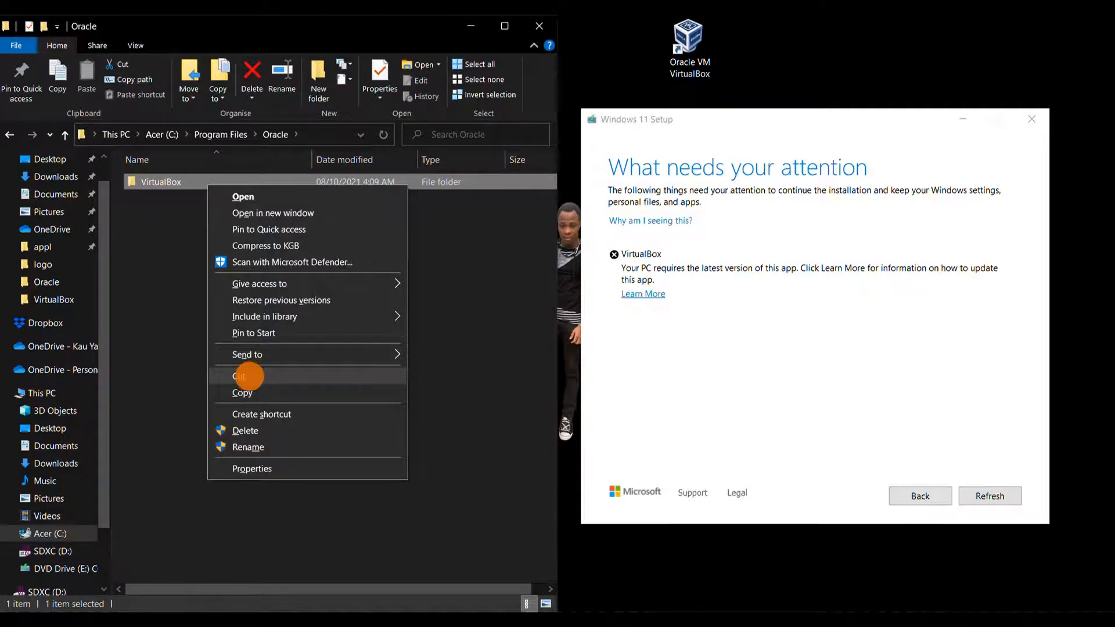
click(239, 375)
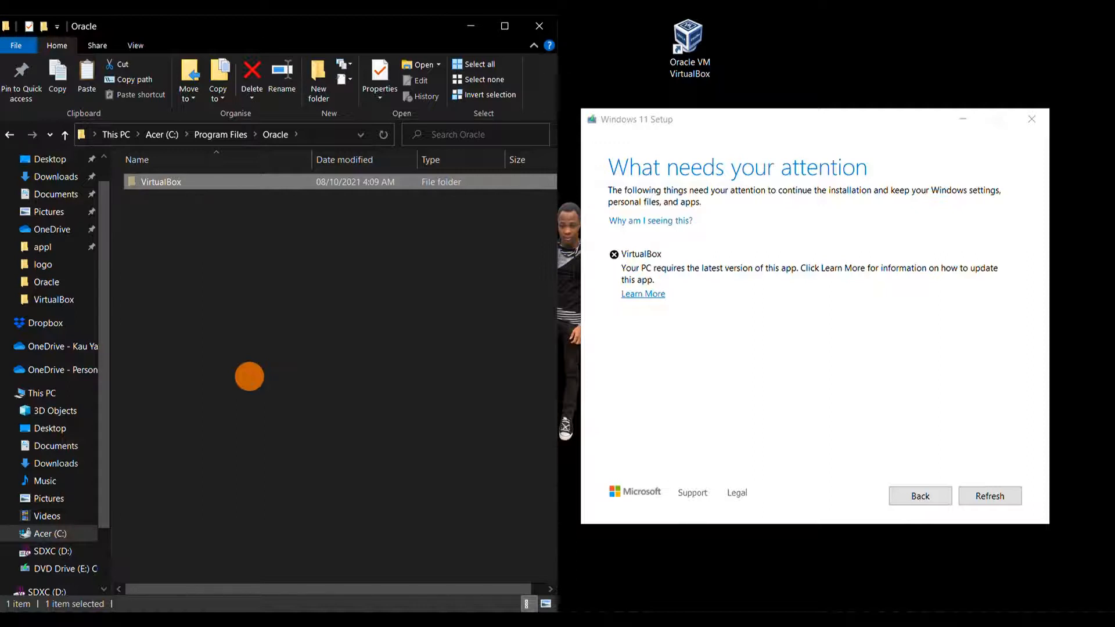
mouse_move(611, 91)
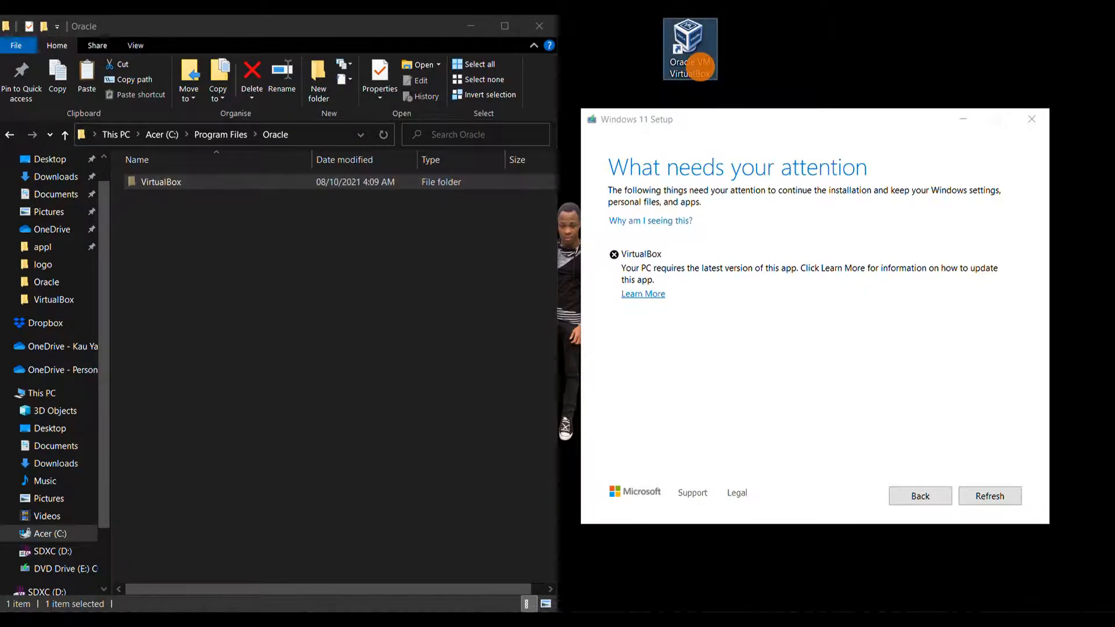
In the second Explorer window, go up from the VirtualBox program files to Oracle.
right_click(688, 48)
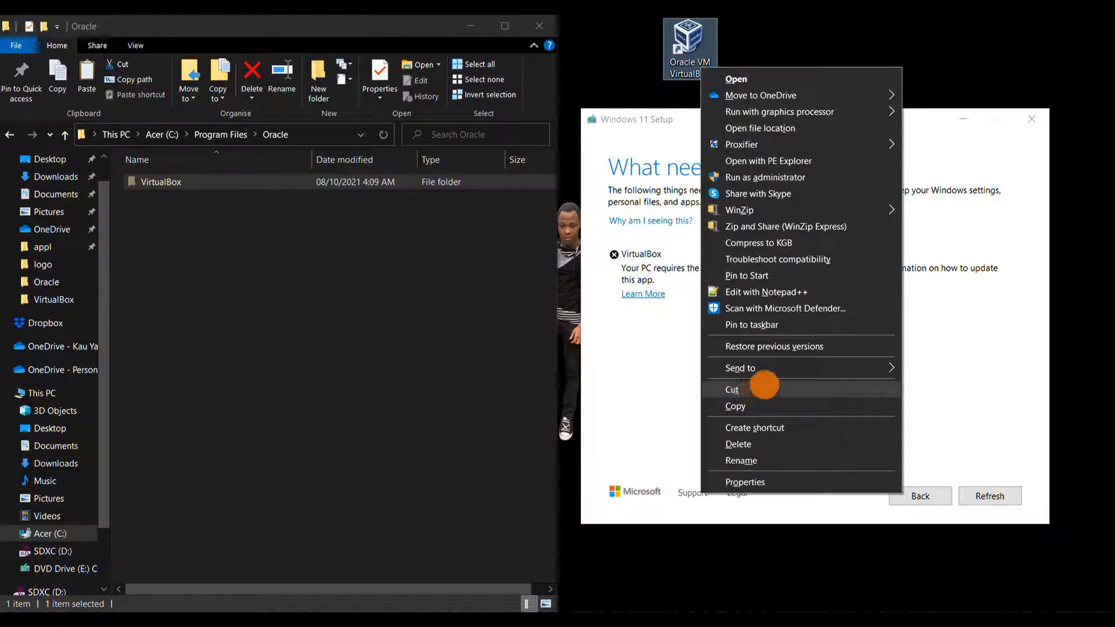
mouse_move(790, 209)
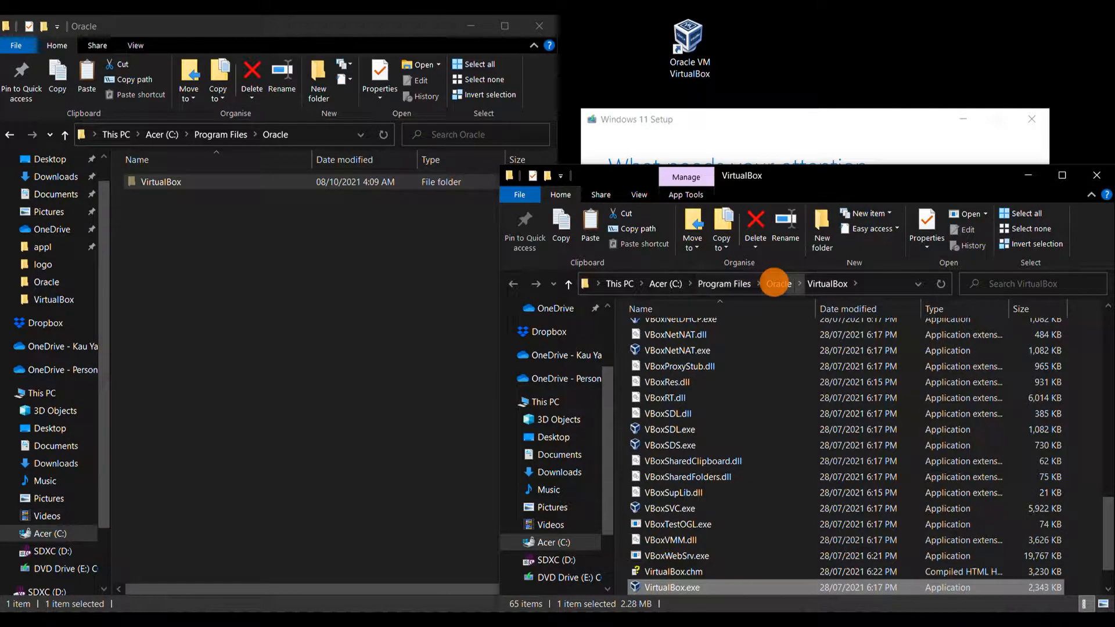
click(778, 283)
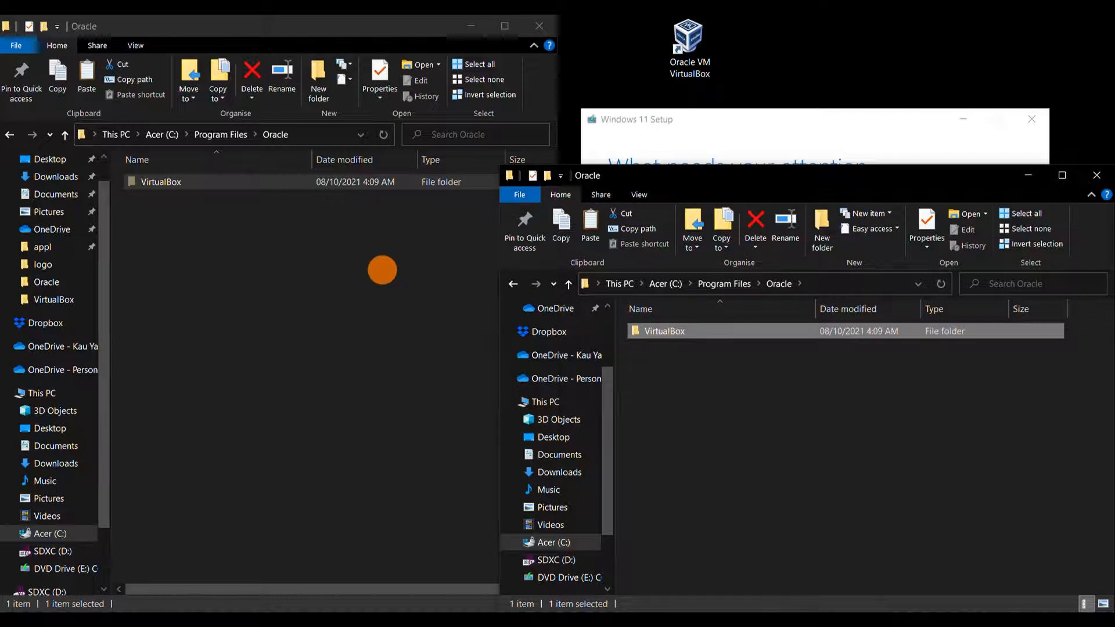
mouse_move(1081, 217)
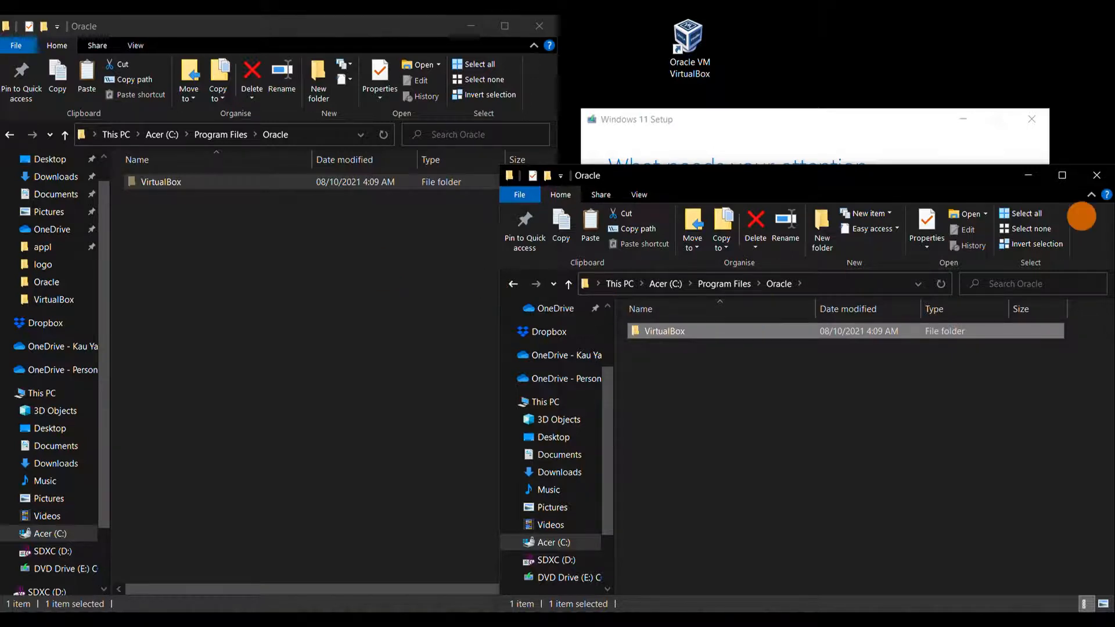
mouse_move(777, 334)
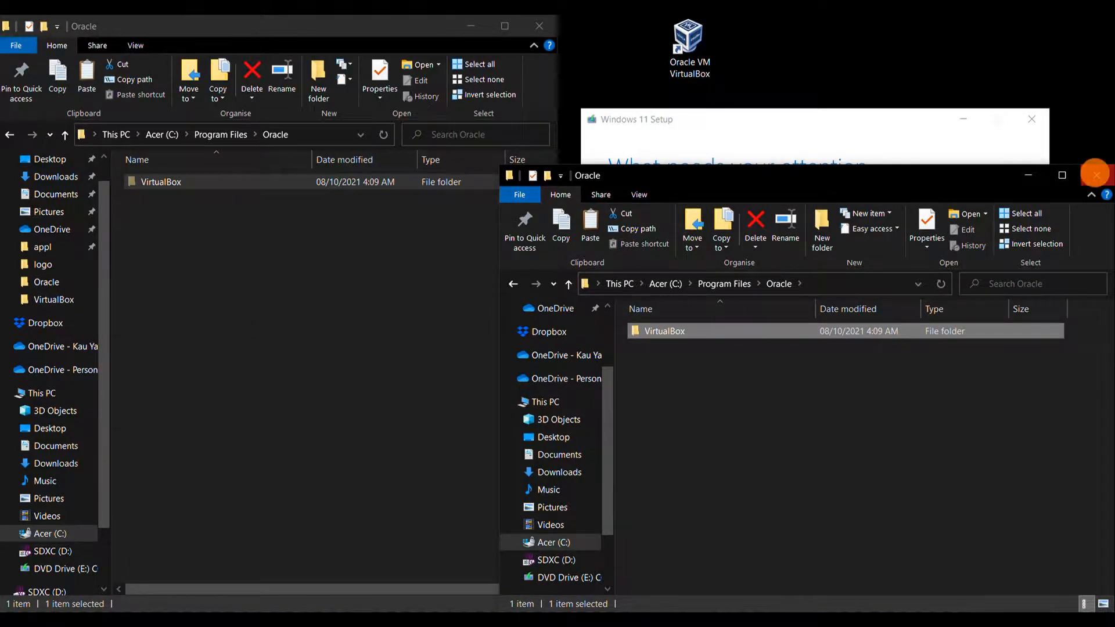
Cut the VirtualBox folder again and switch to the Downloads folder.
right_click(162, 181)
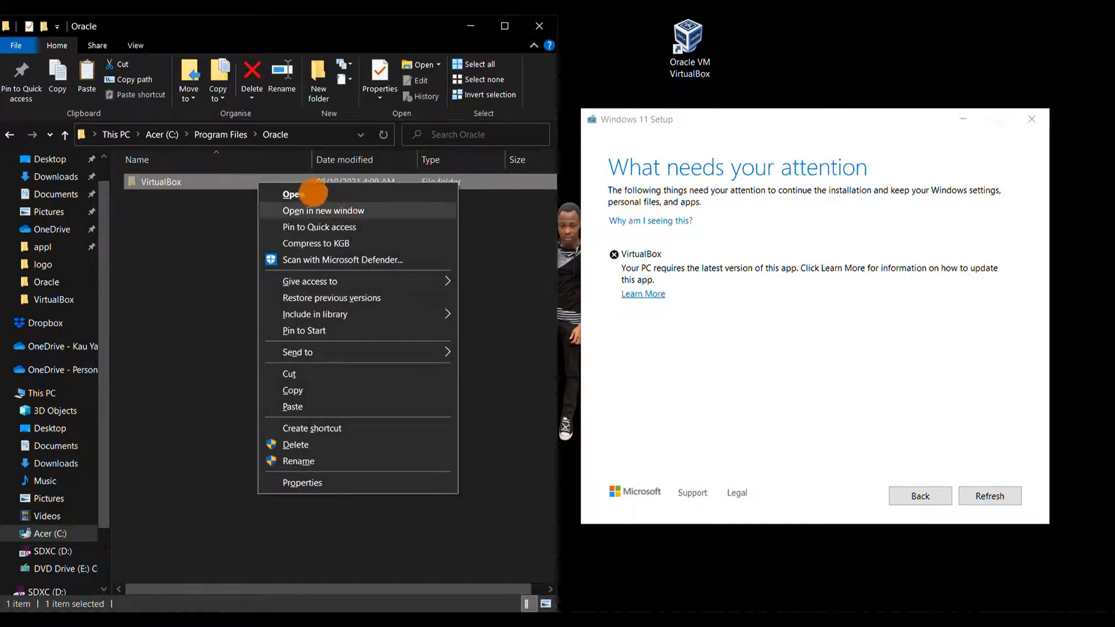
mouse_move(314, 373)
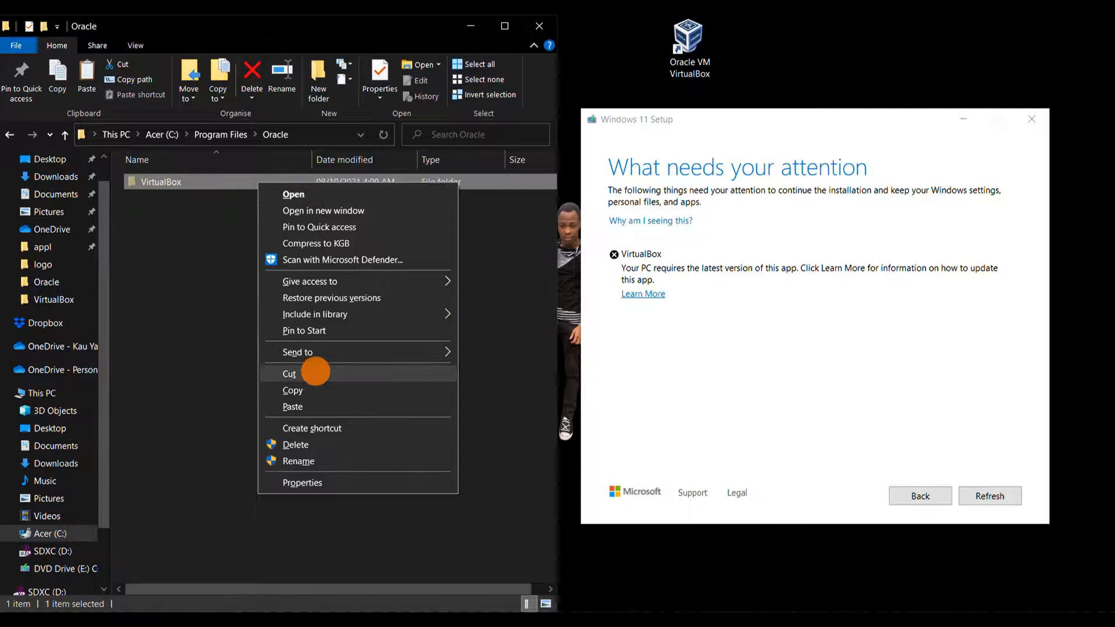
click(289, 374)
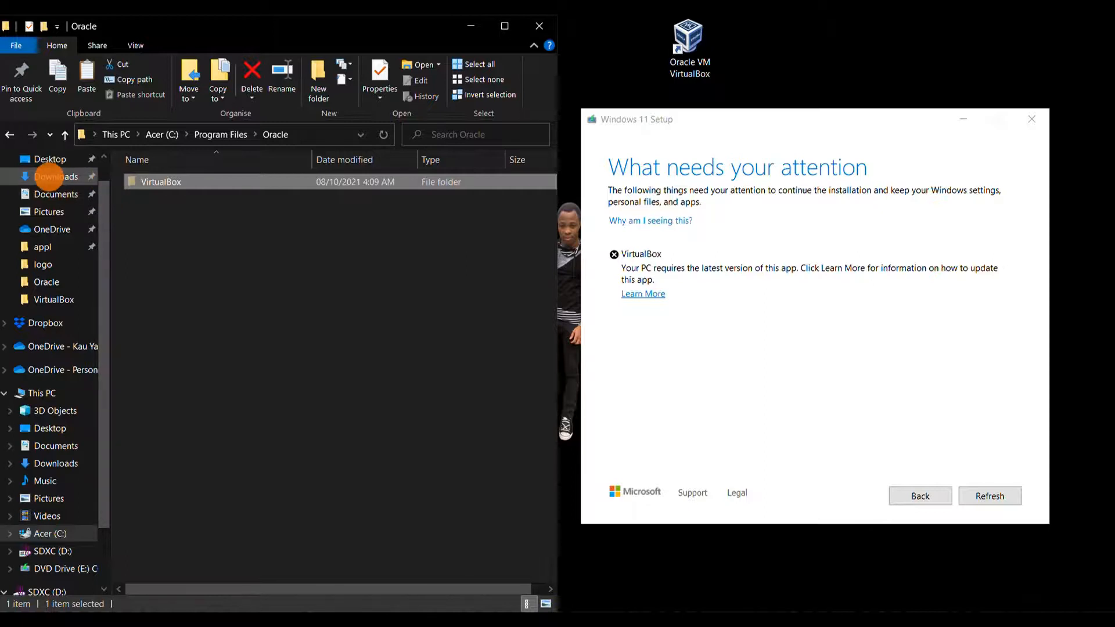
click(64, 176)
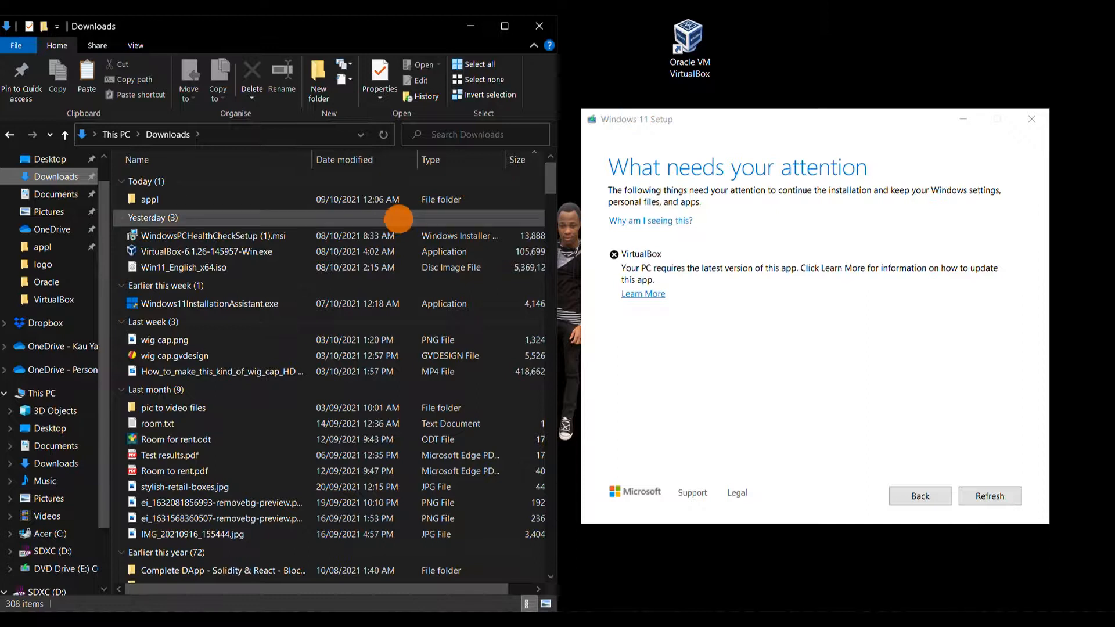
click(171, 455)
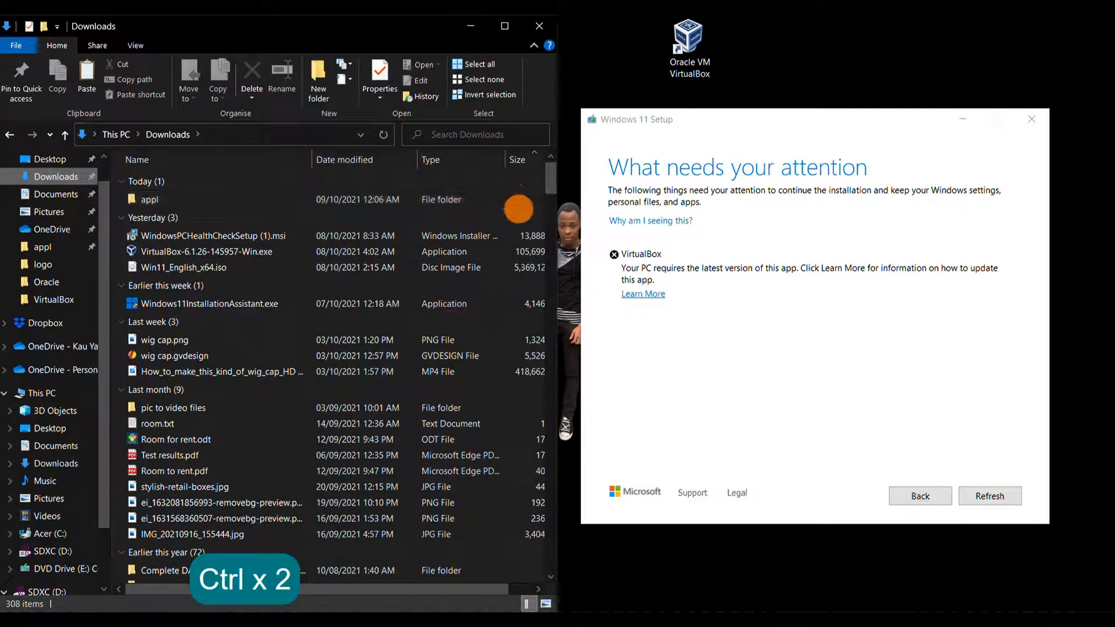
Paste VirtualBox into Downloads, approve administrator permission, and head back to Program Files.
click(207, 235)
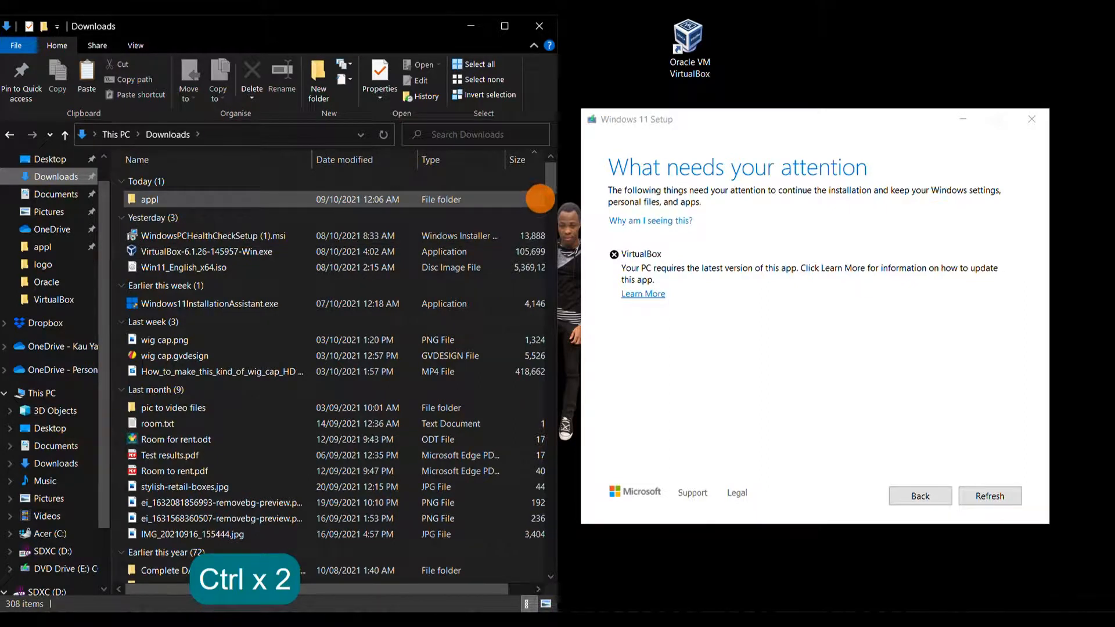
key(ctrl+v)
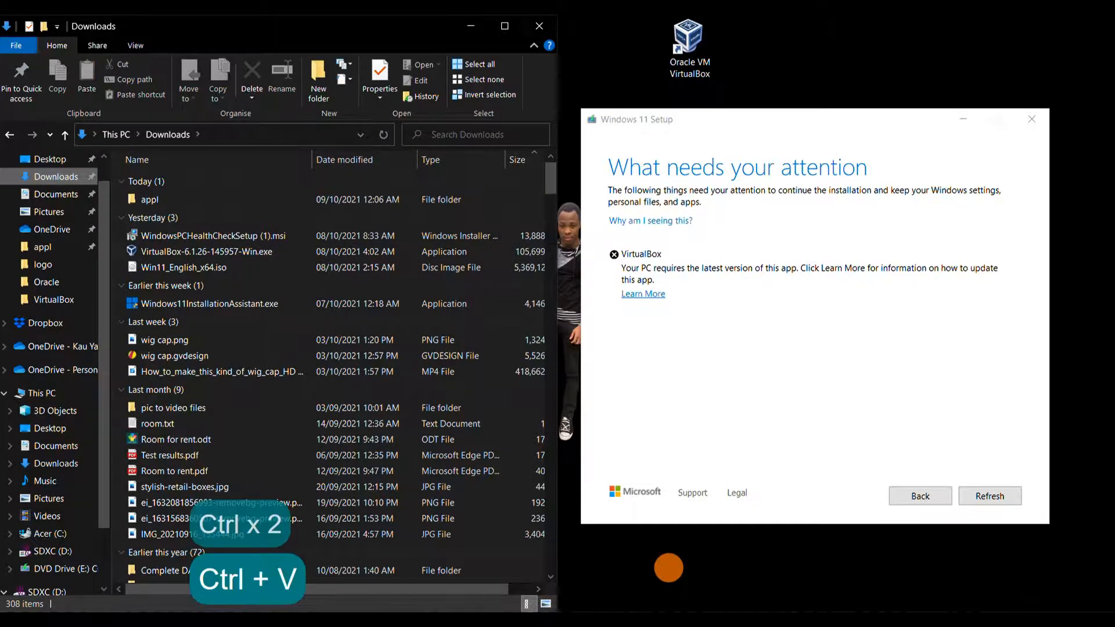
key(ctrl+v)
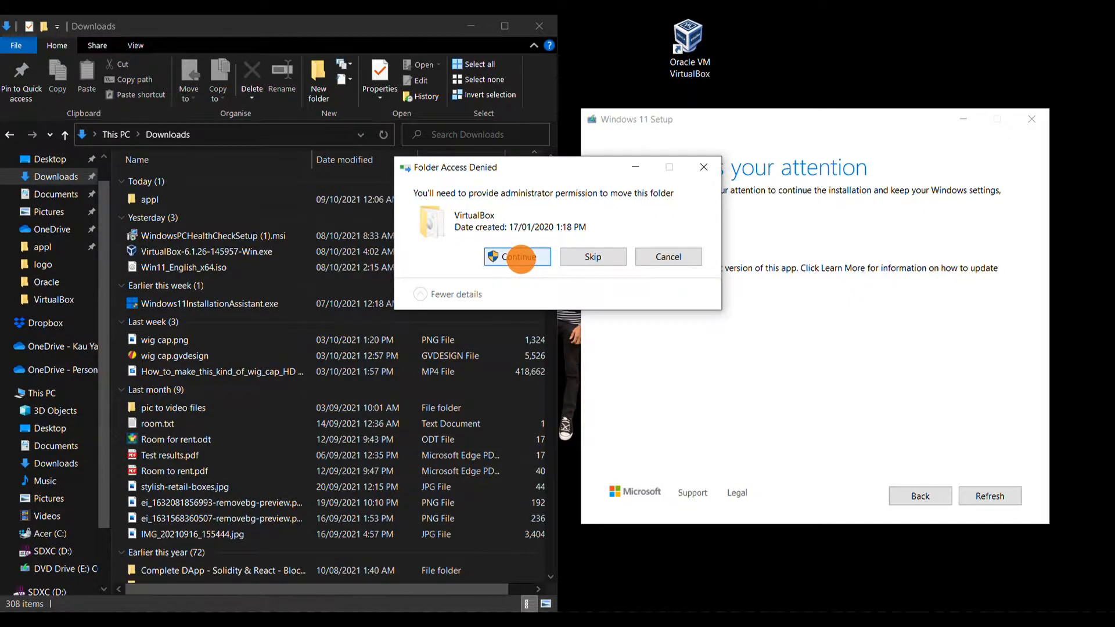
click(517, 256)
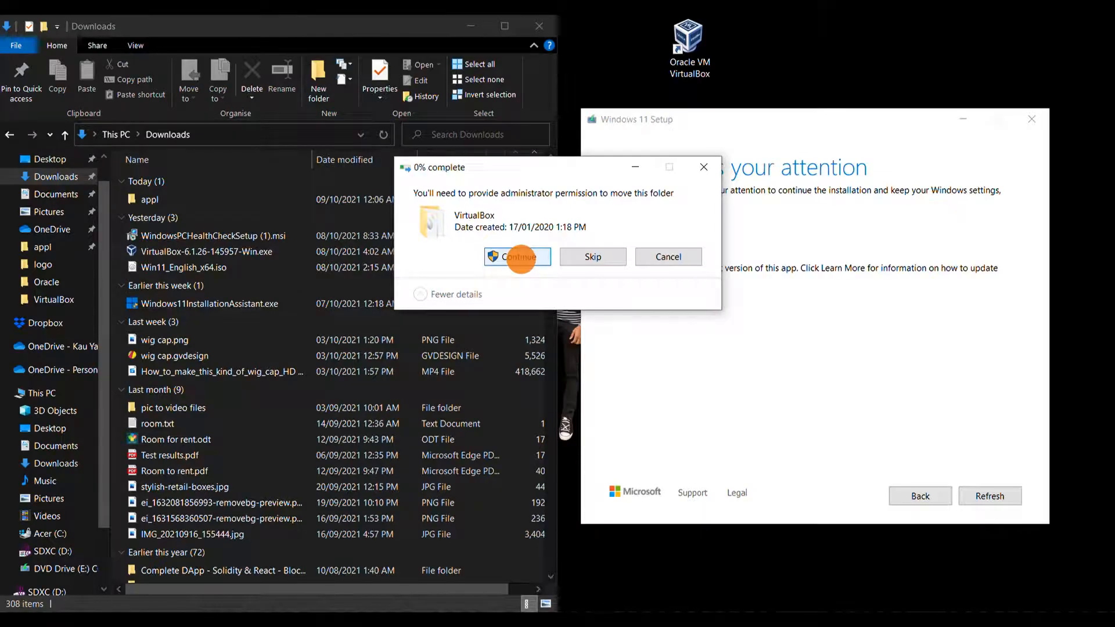
click(517, 256)
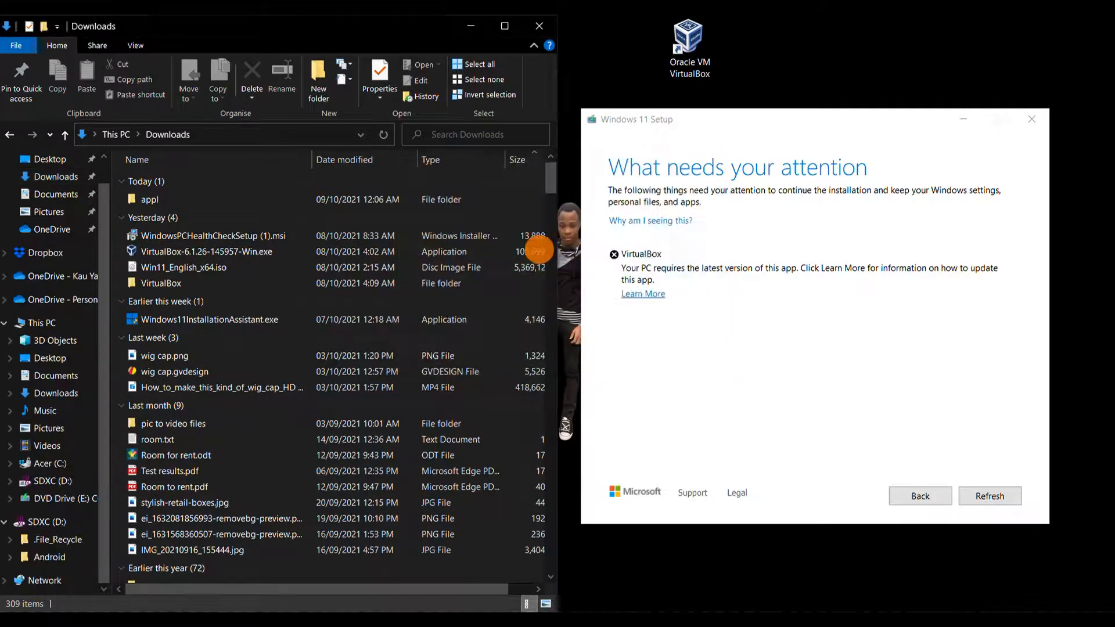
click(184, 267)
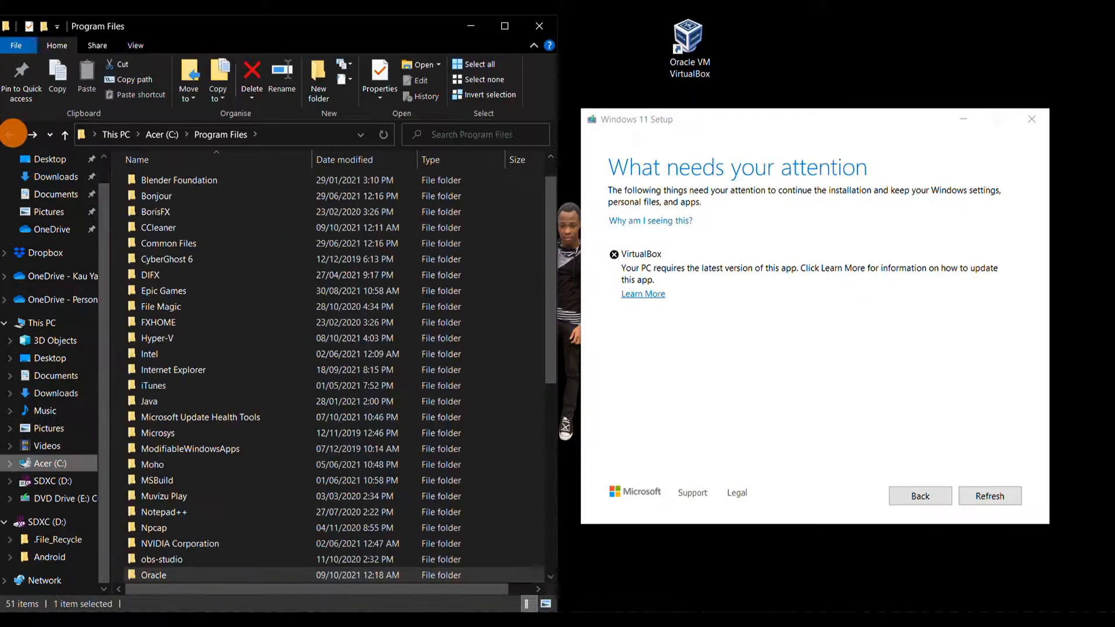
Open the now-empty Oracle folder in Program Files.
double_click(152, 575)
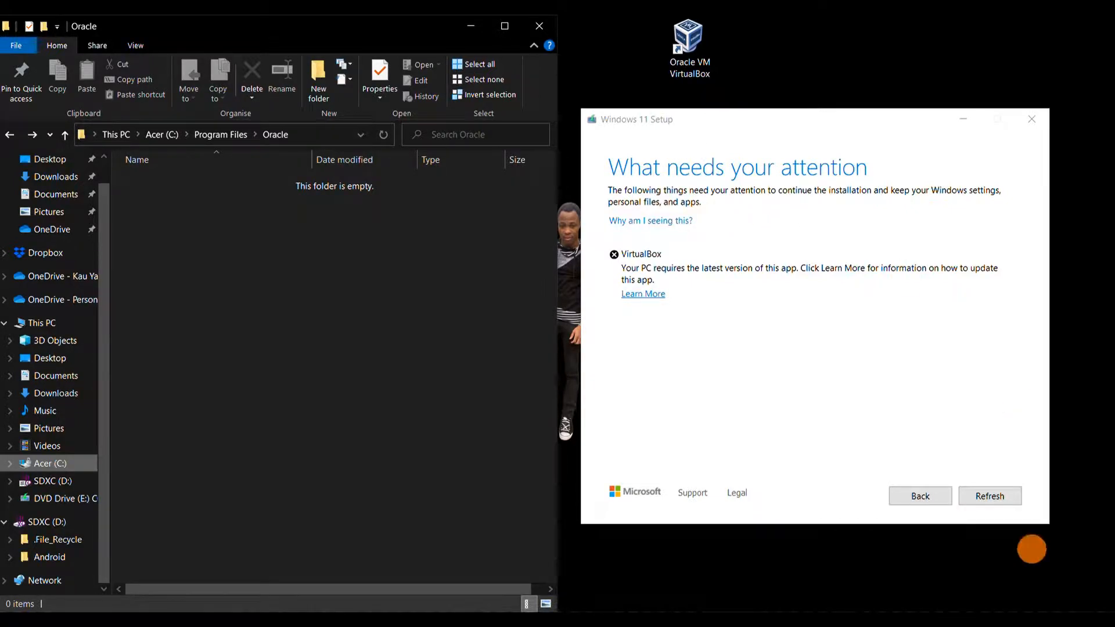
click(990, 495)
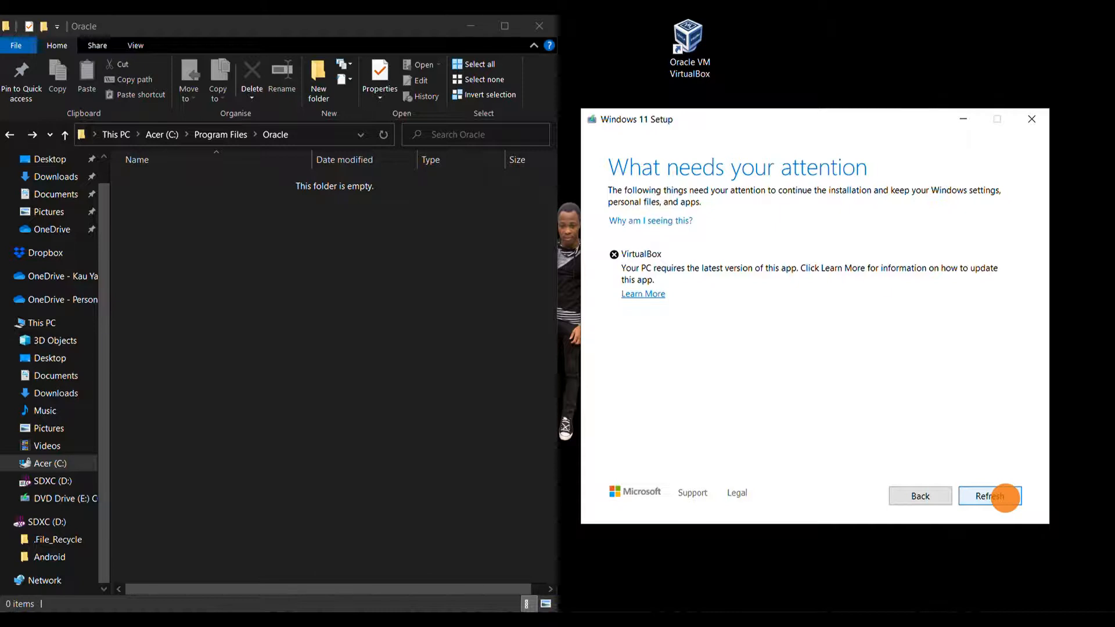
Refresh the Setup check so it shows Ready to install Windows 11 Pro.
click(989, 495)
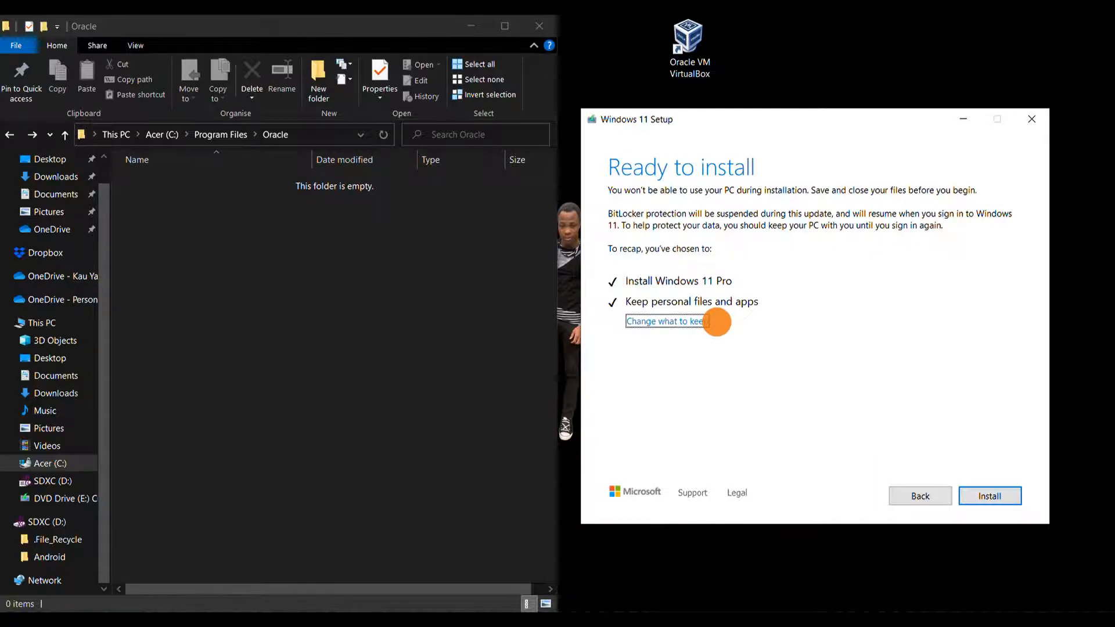
mouse_move(820, 321)
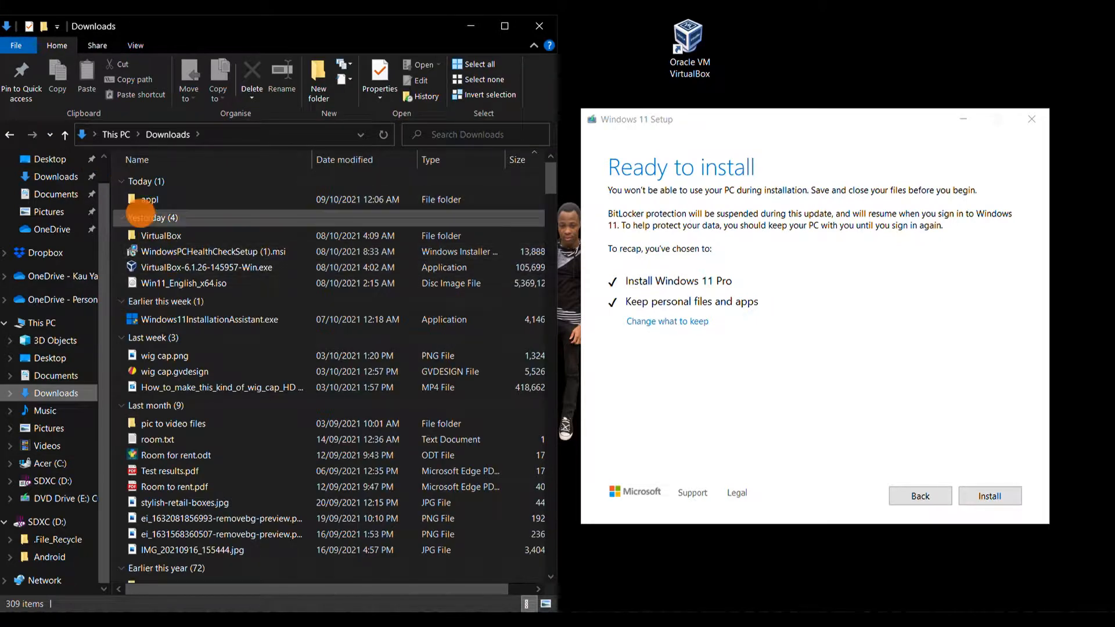
Paste VirtualBox from Downloads back into the empty Oracle folder, granting administrator permission.
click(161, 235)
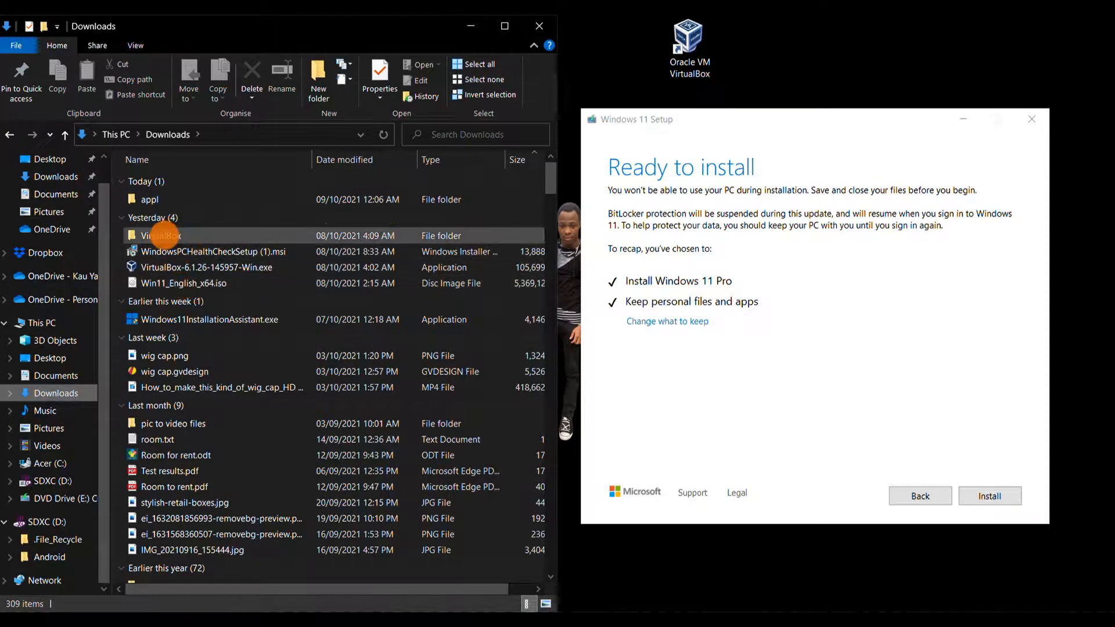
right_click(161, 235)
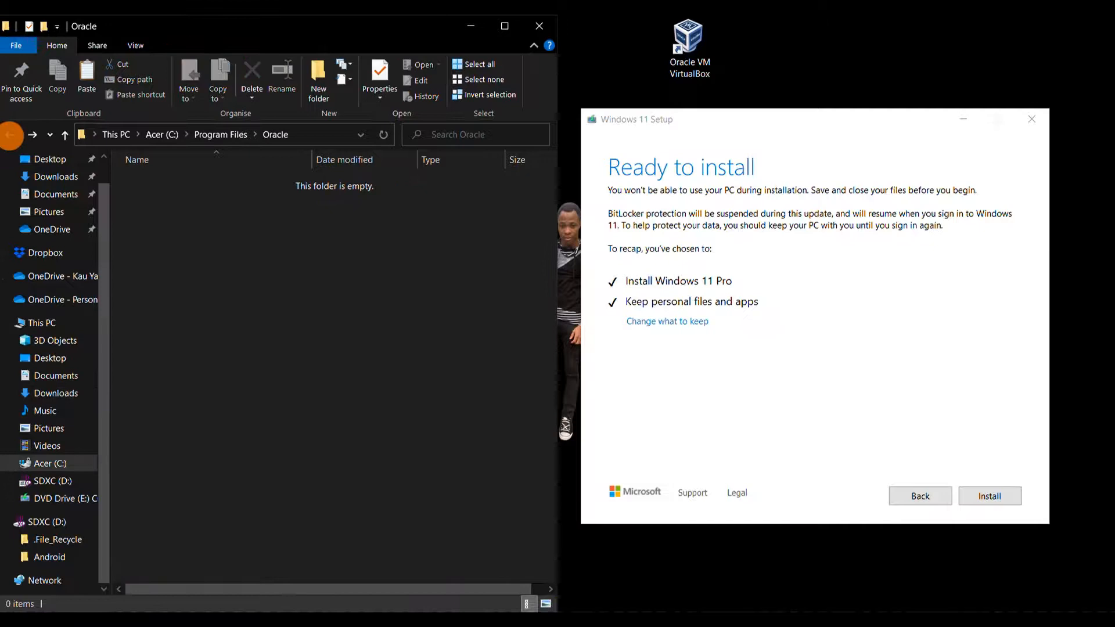
right_click(427, 384)
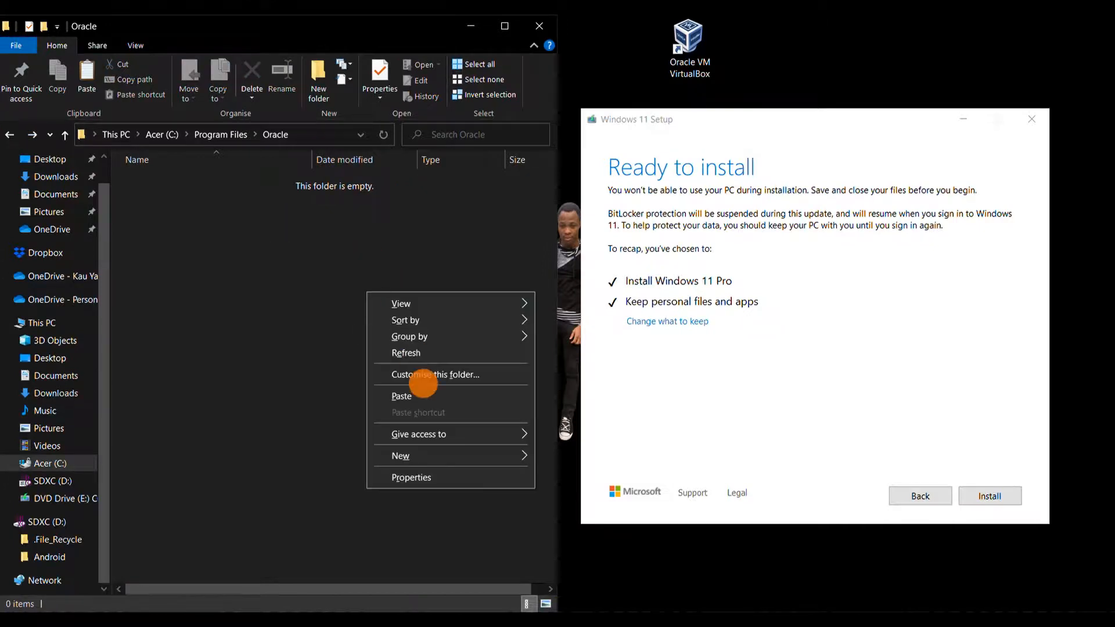
click(401, 396)
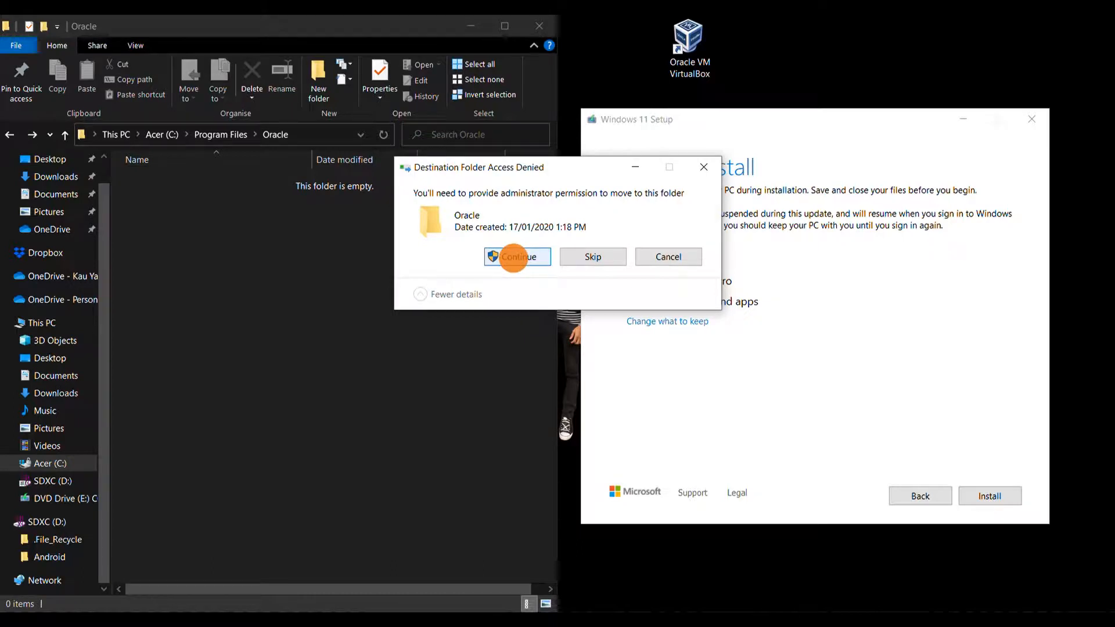
click(516, 256)
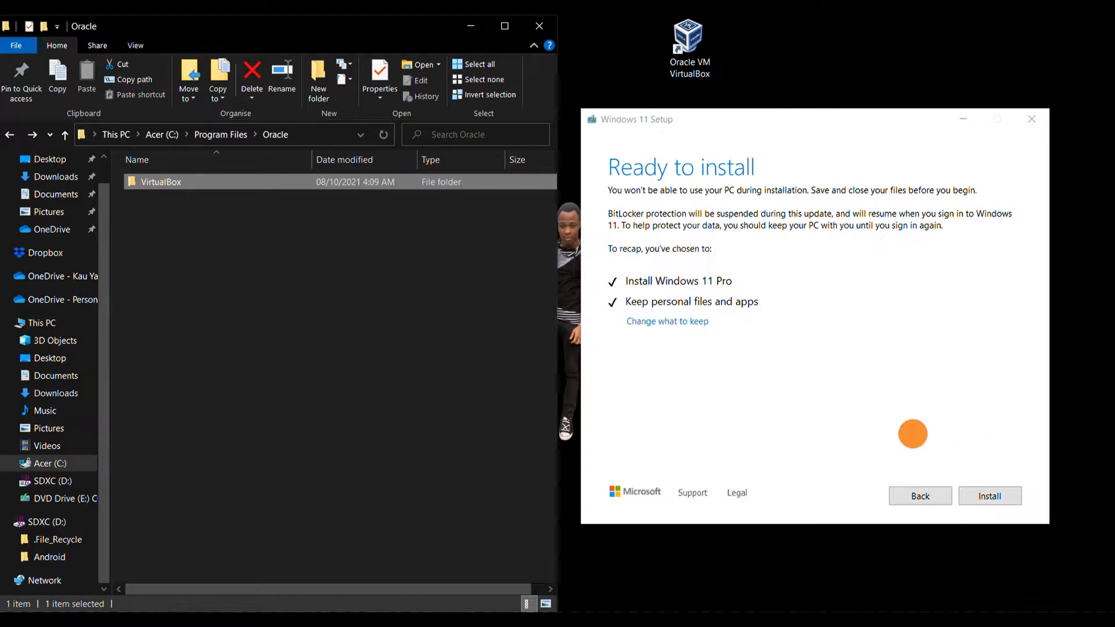
click(990, 496)
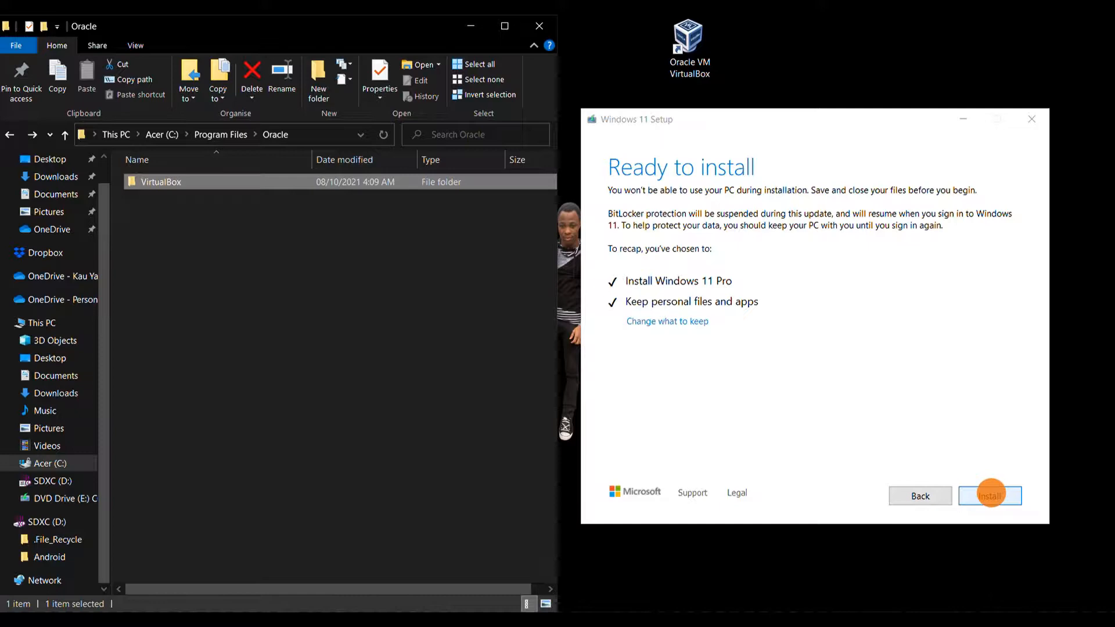
Start the Windows 11 installation, then cancel it at 1% and quit Setup.
click(990, 496)
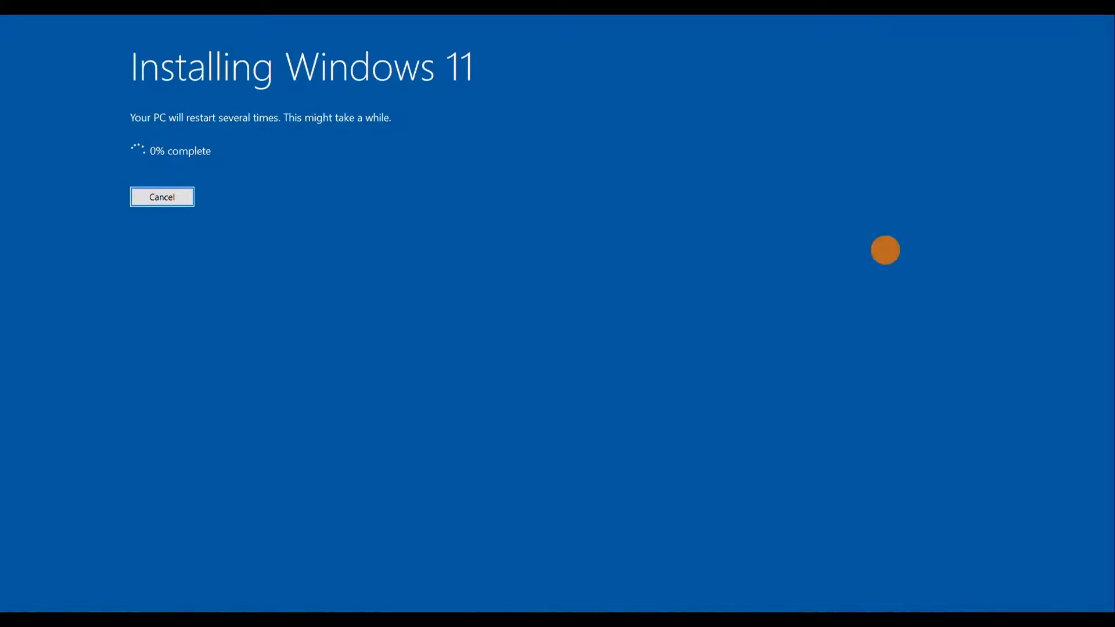
mouse_move(849, 352)
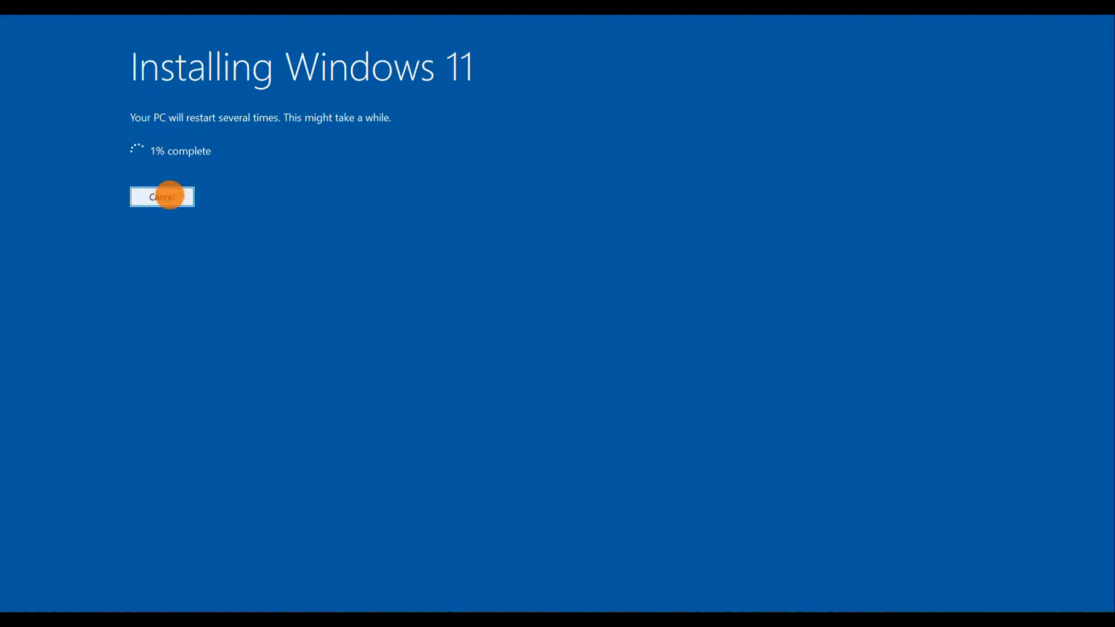
click(162, 197)
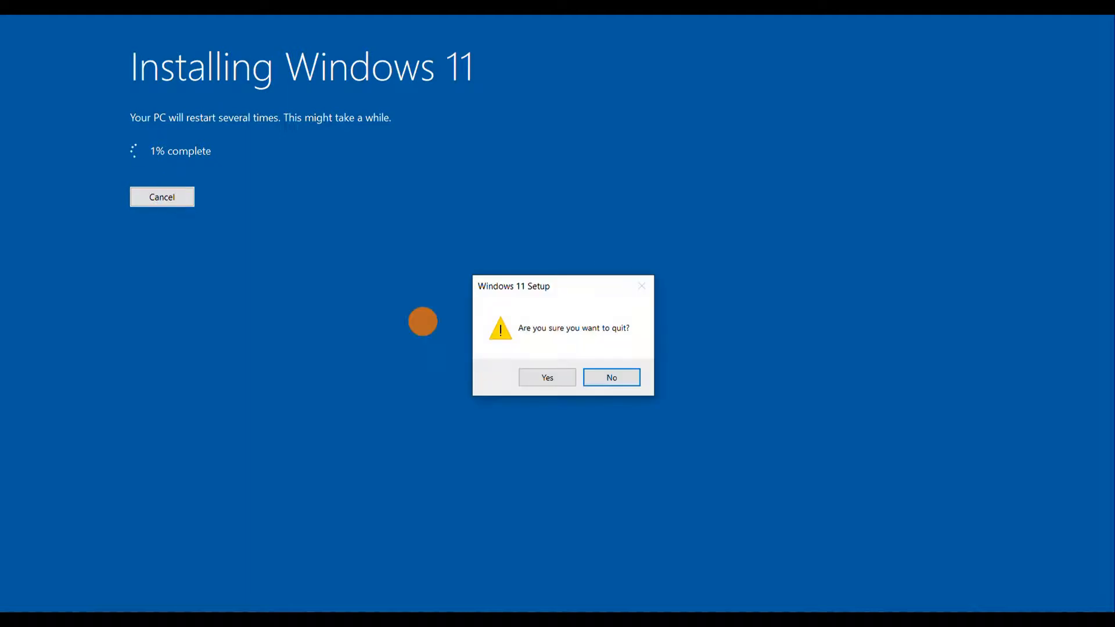
click(546, 378)
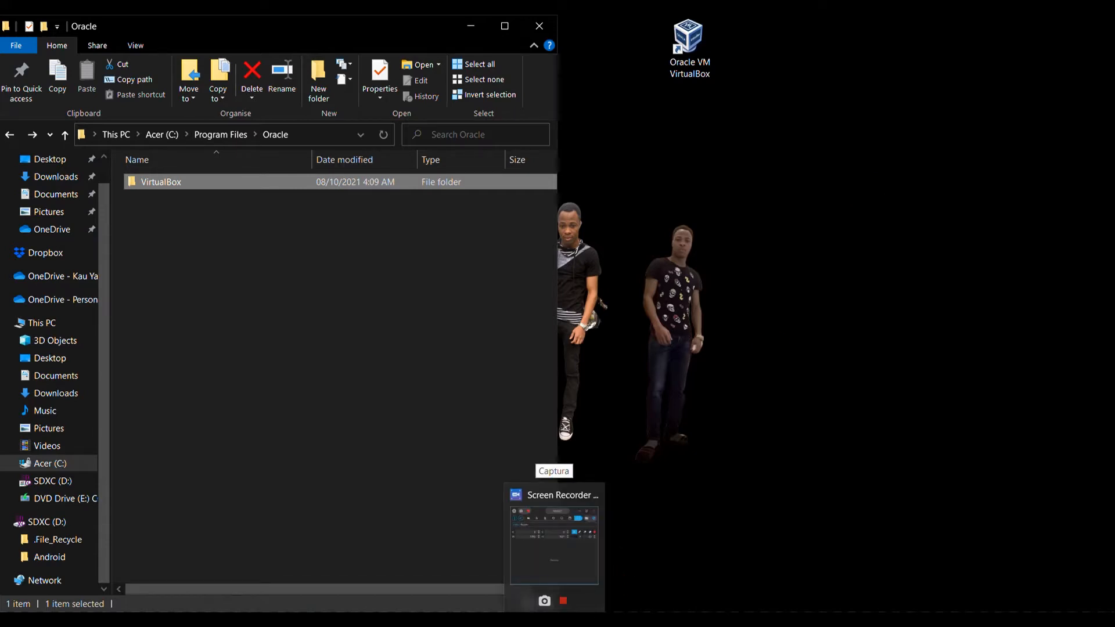
click(563, 602)
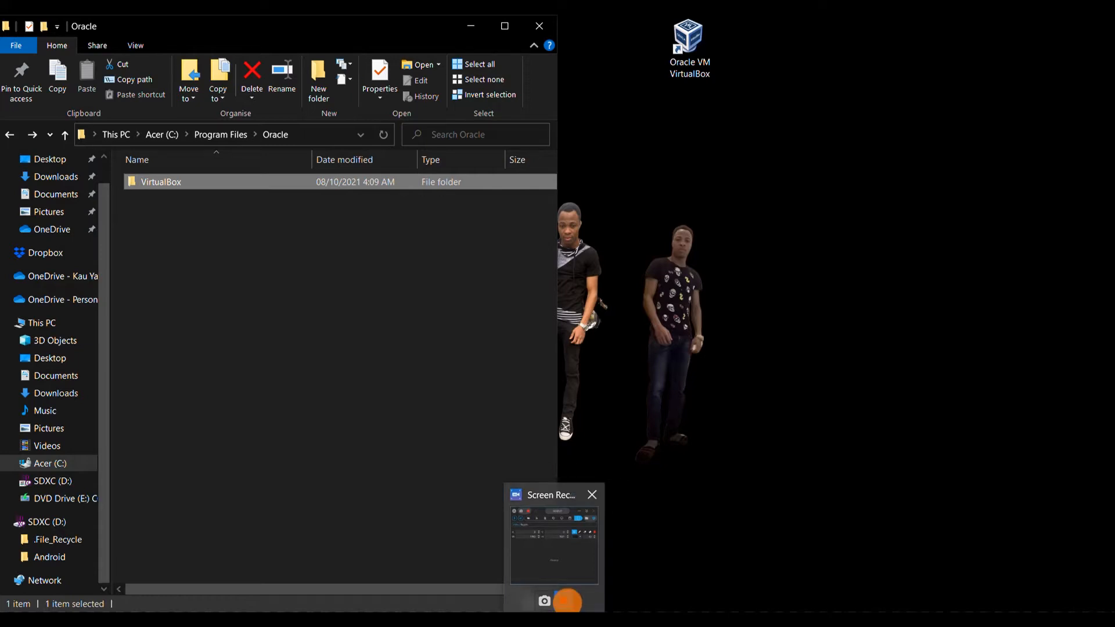
mouse_move(567, 601)
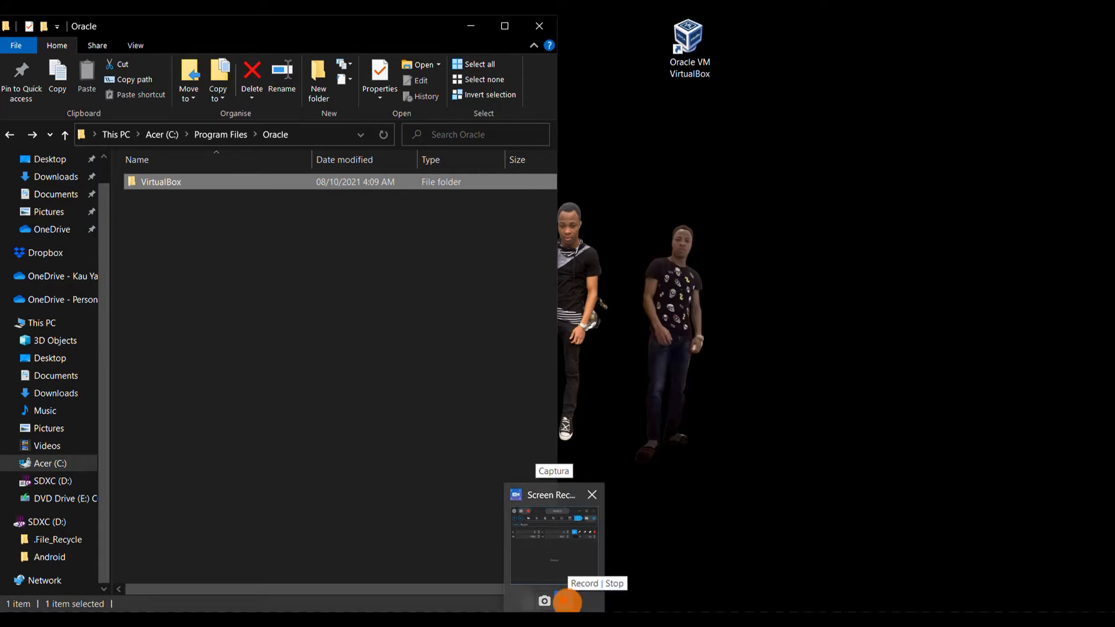